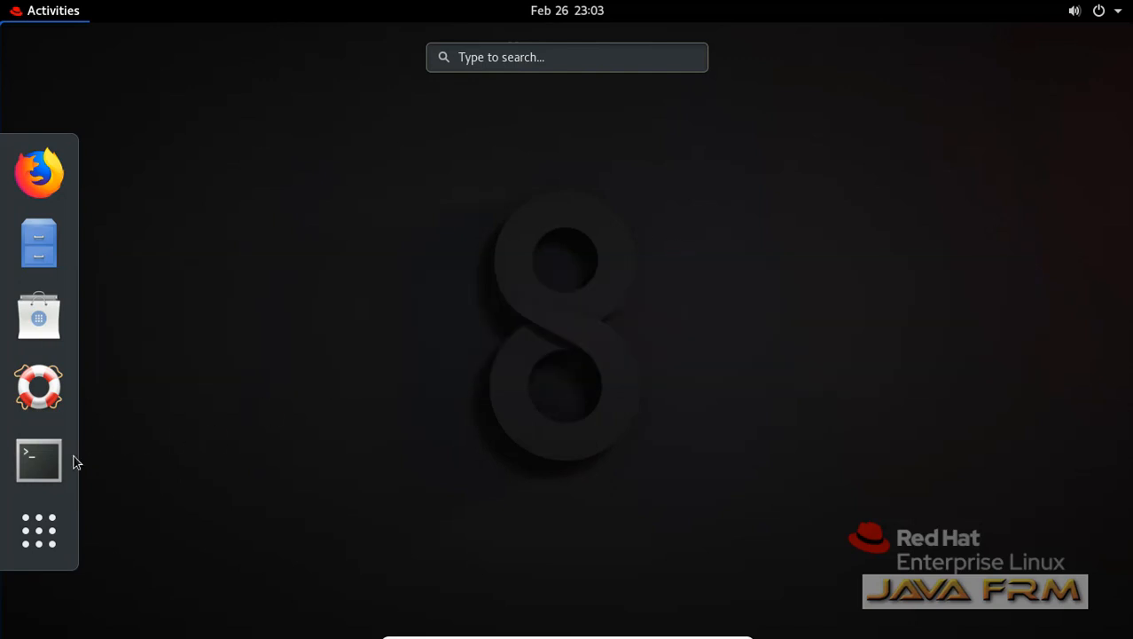
- Launch GNOME Terminal from the Activities dash
click(39, 459)
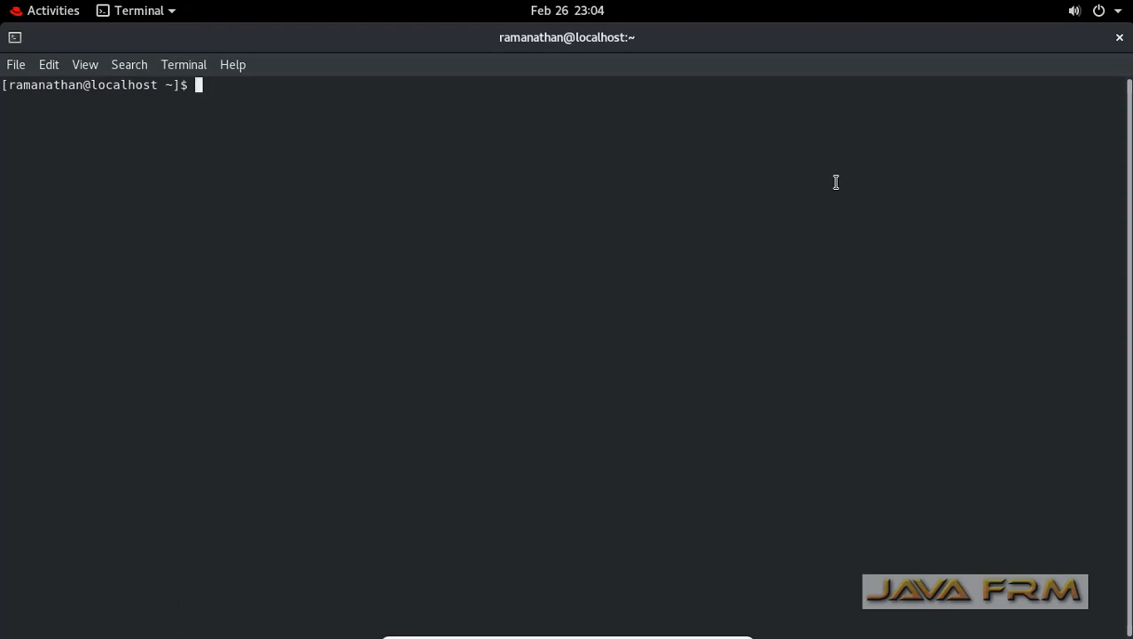
- Show kernel details with uname -a, then confirm python and python2 are not found
text(unam)
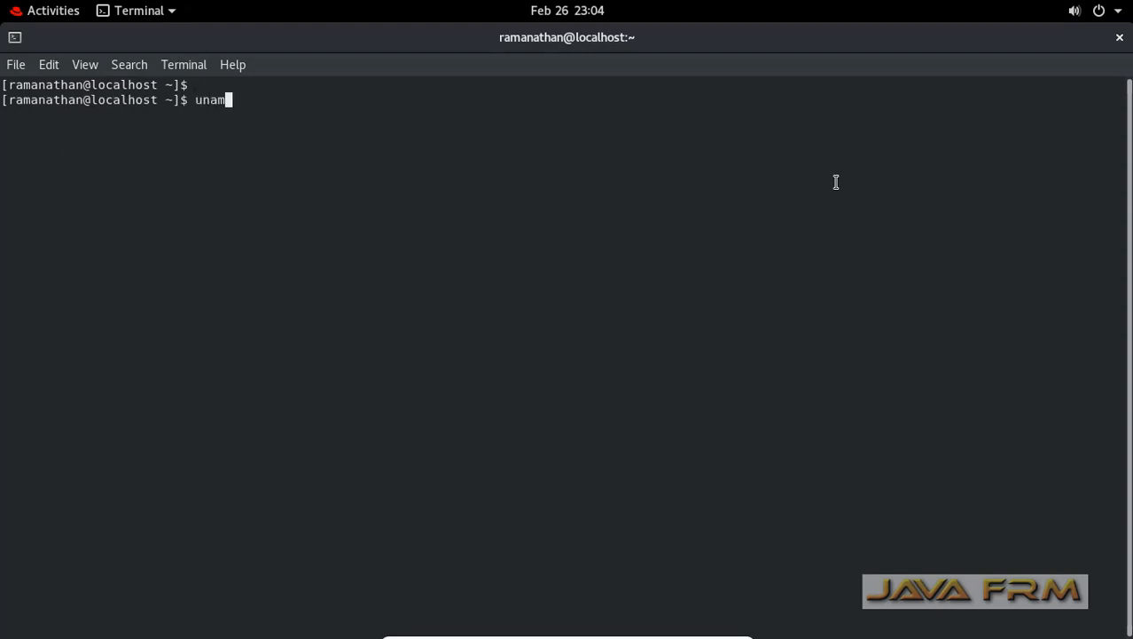
key(Return)
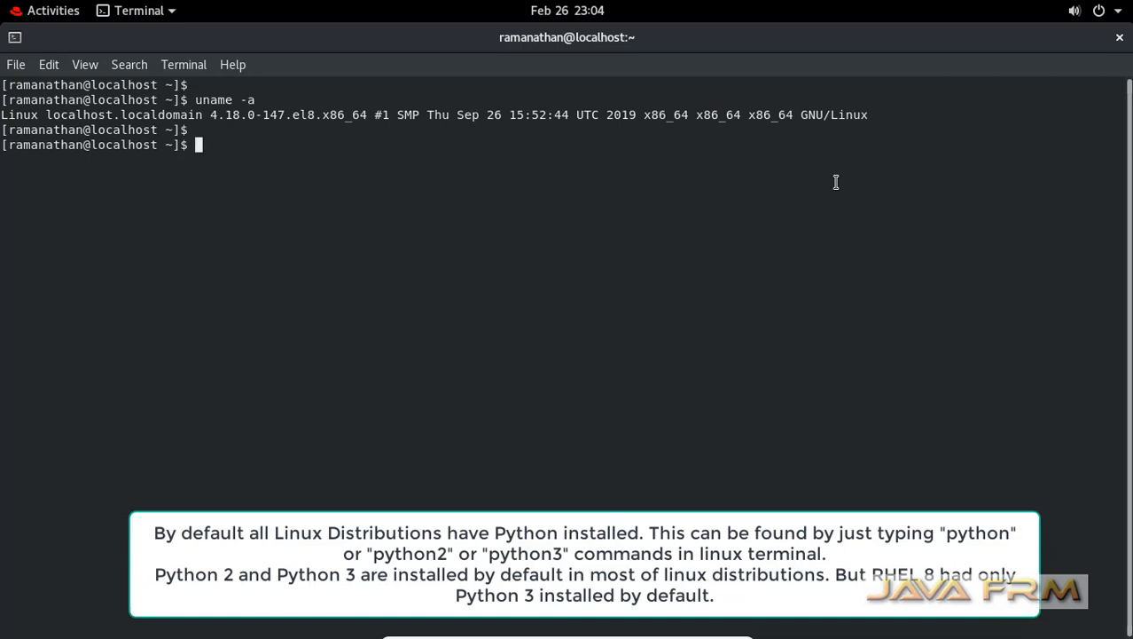
text(clear)
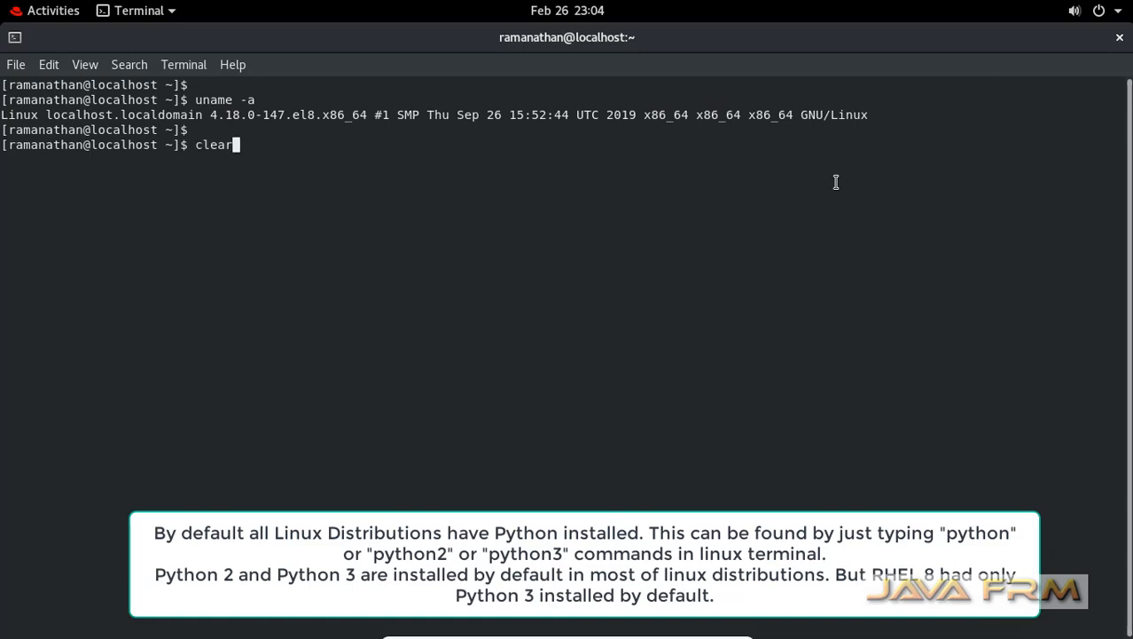
text(python)
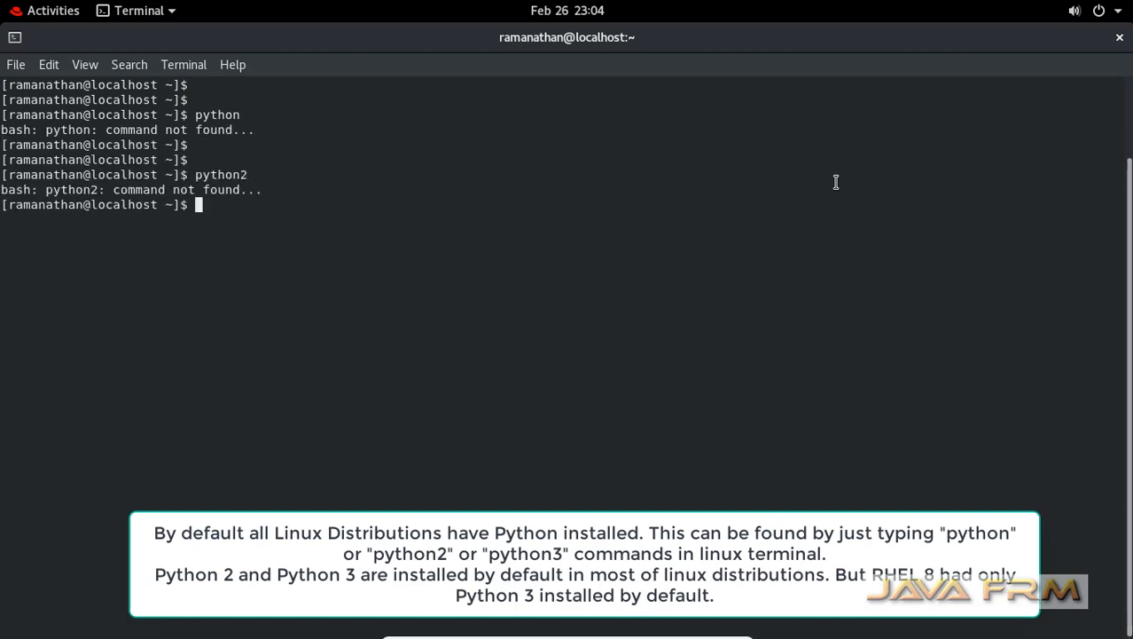
text(cl)
text(pyt)
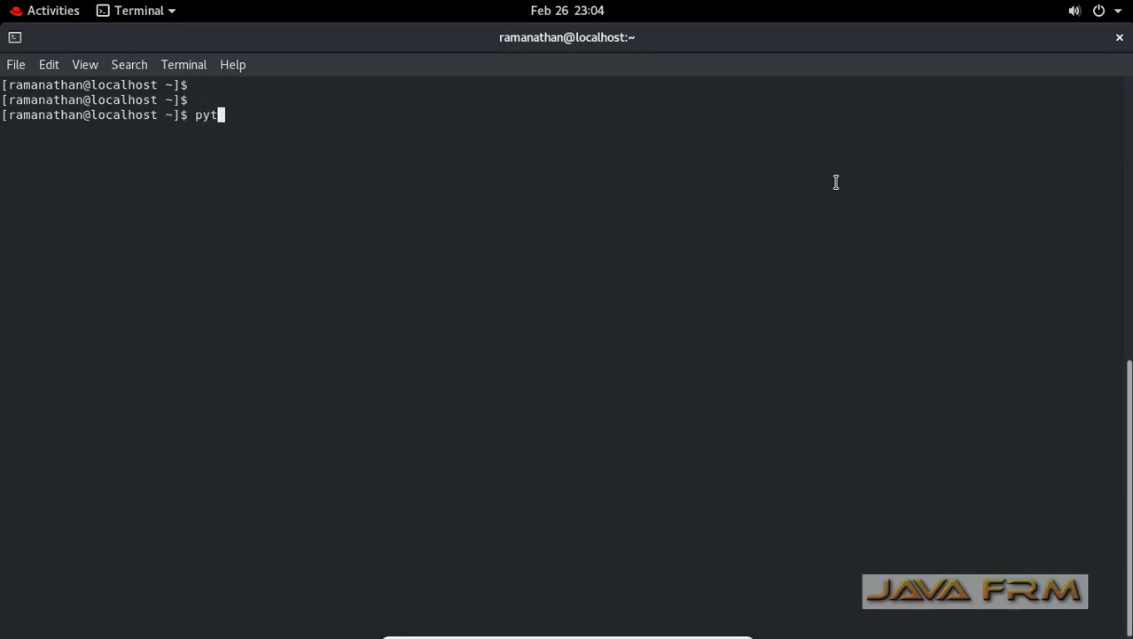
- Start the python3 interactive shell, showing the Python 3.6.8 banner
key(Return)
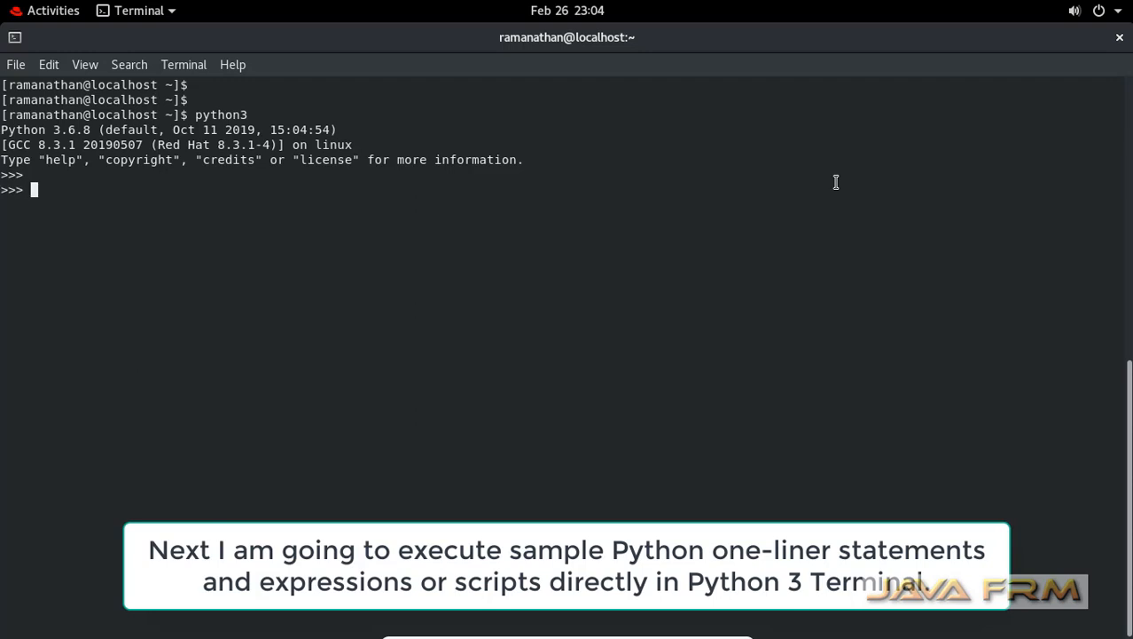
key(Return)
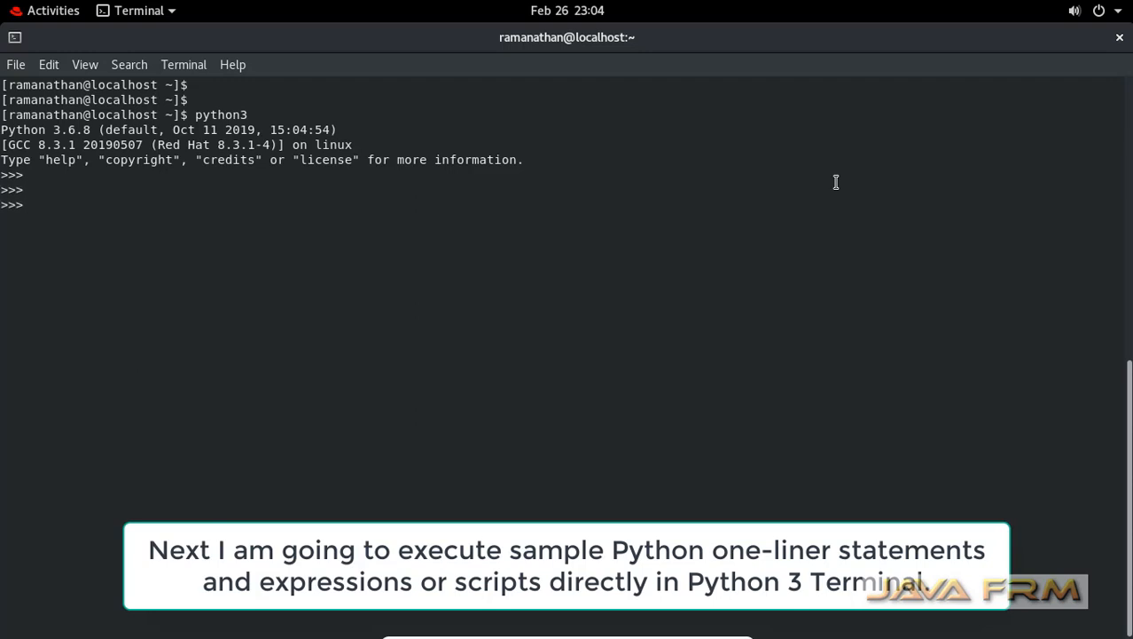
- Assign a=10 and b=100 at the Python prompt
text(a)
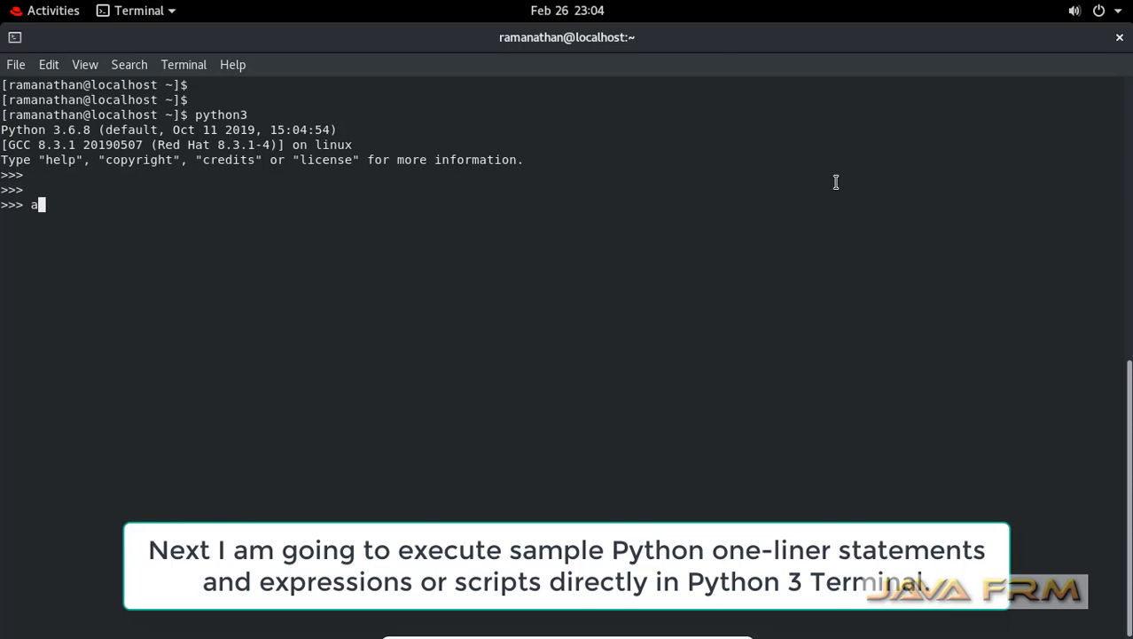
text(=10)
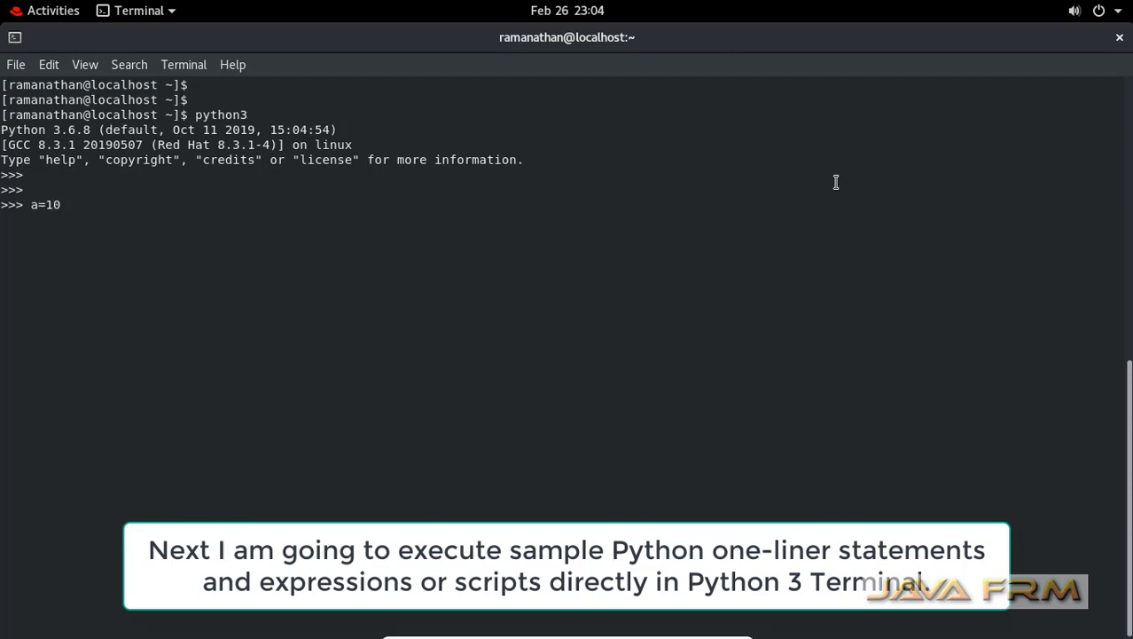
text(b=)
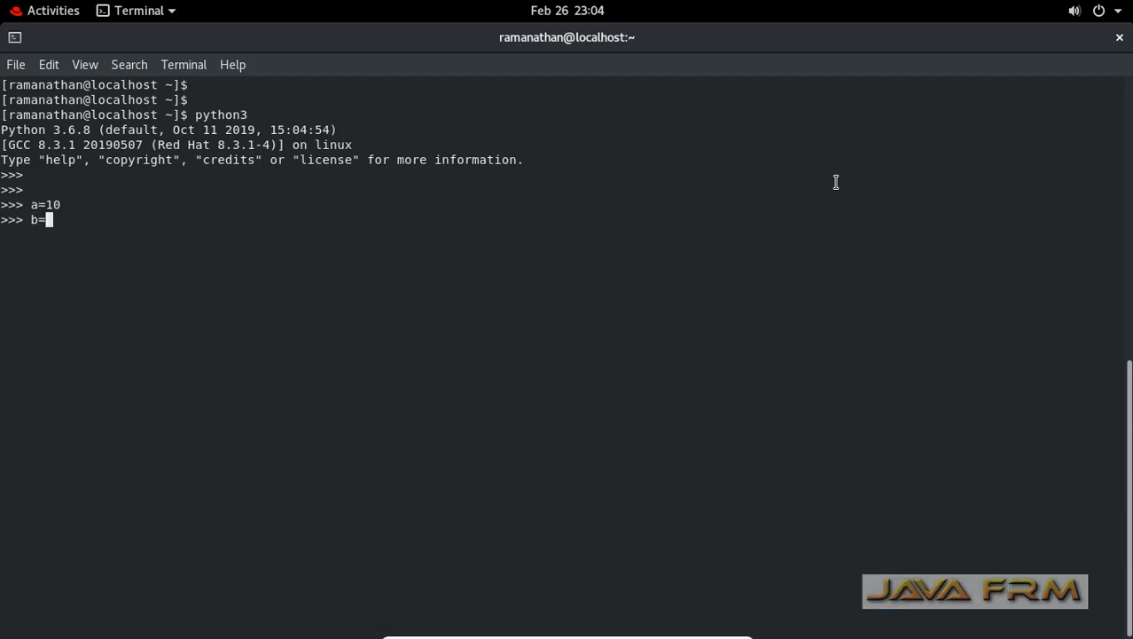
text(100)
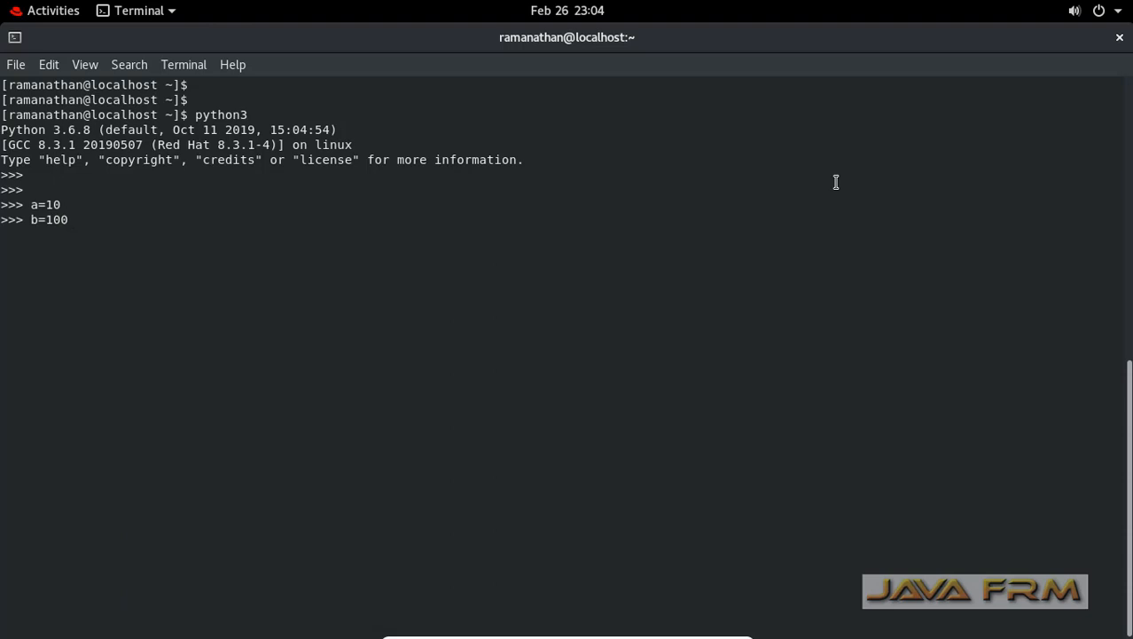
key(Return)
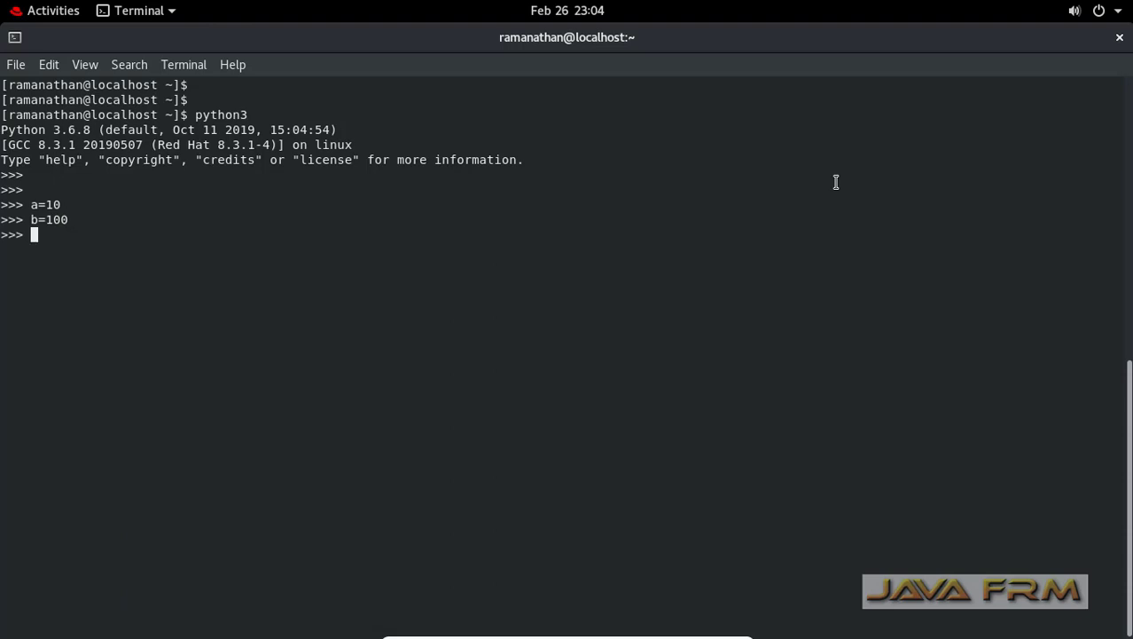
- Print "Sum of two numbers is" with a+b, displaying 110
text(print)
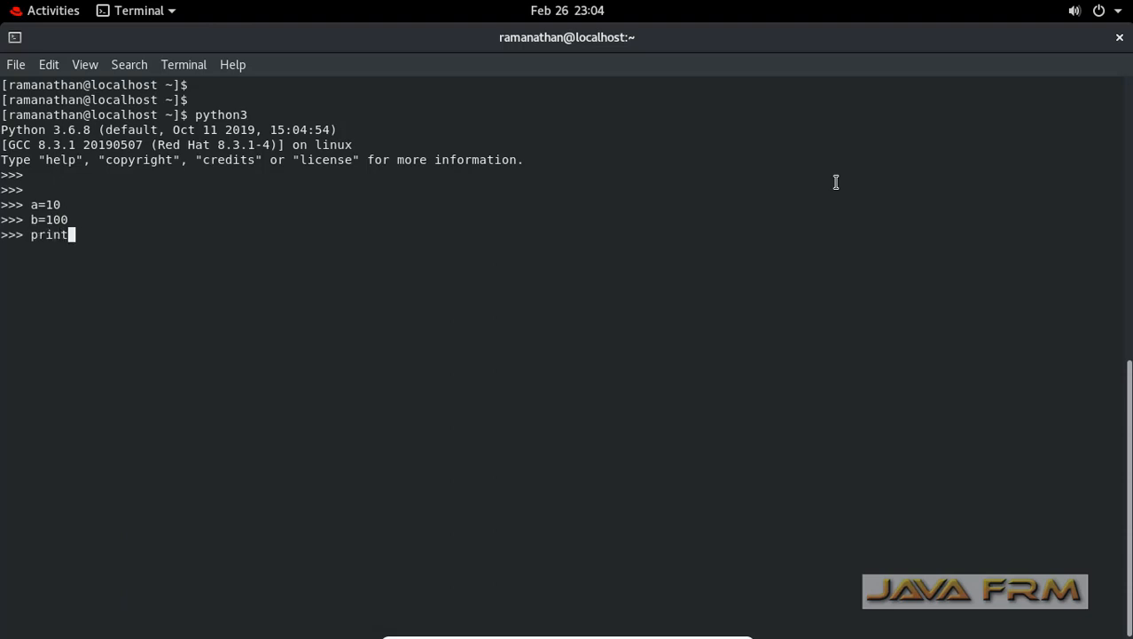
text(()
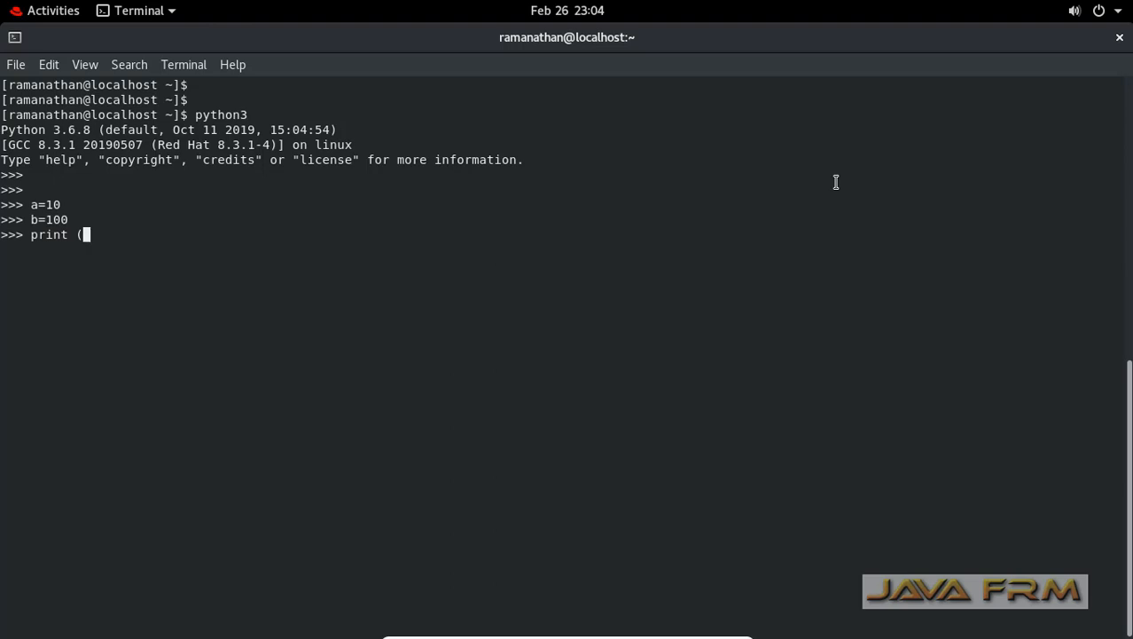
text(")
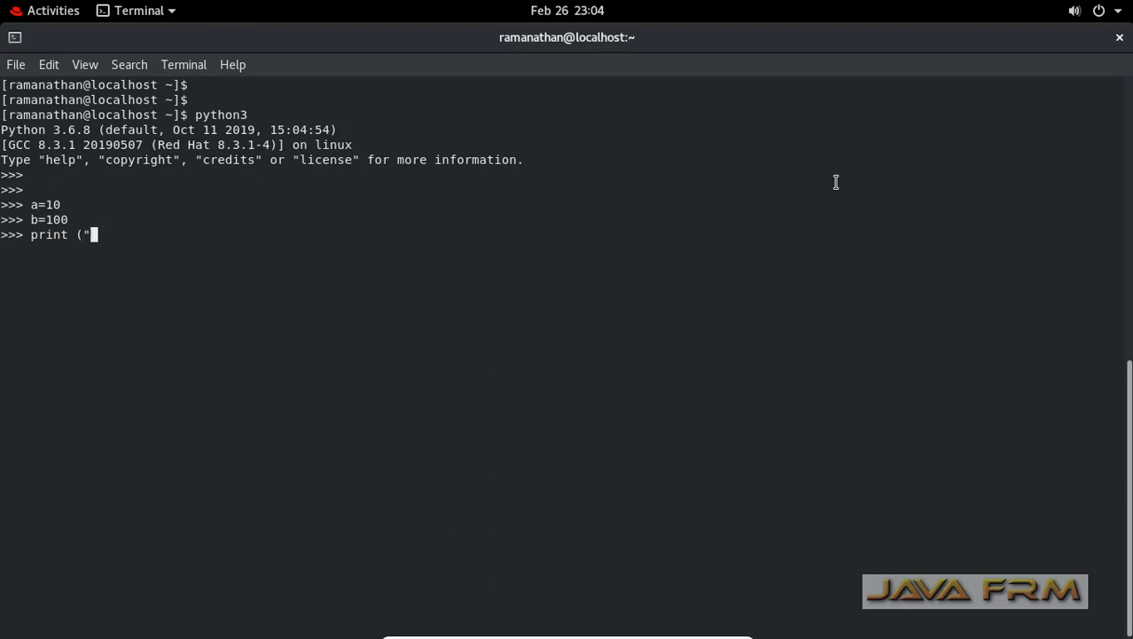
text(Sum of two)
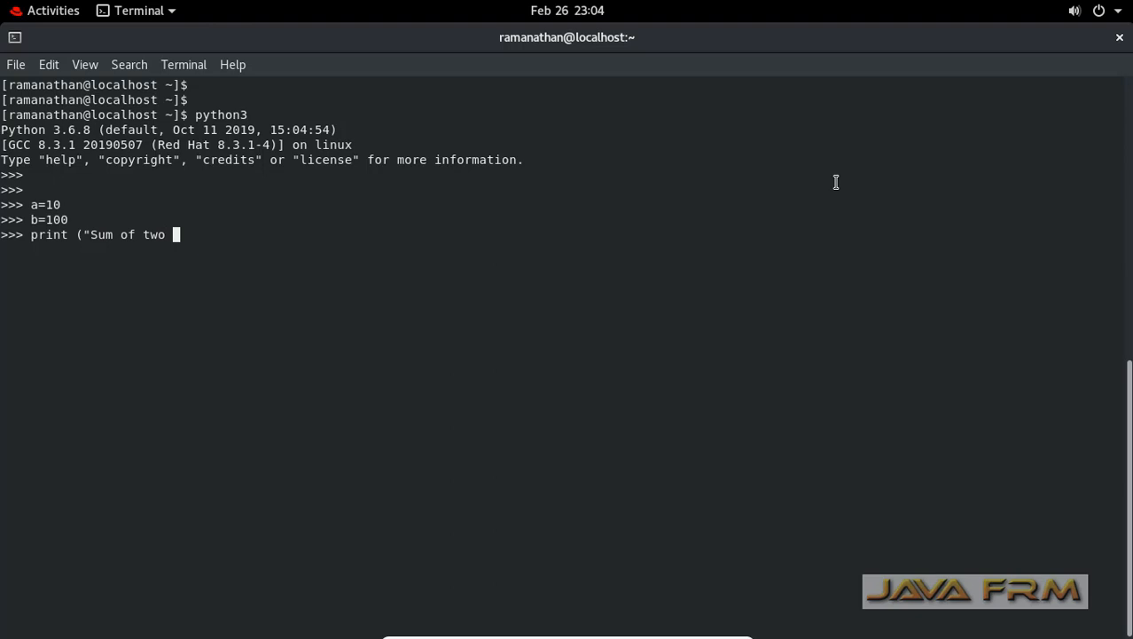
text(numbers)
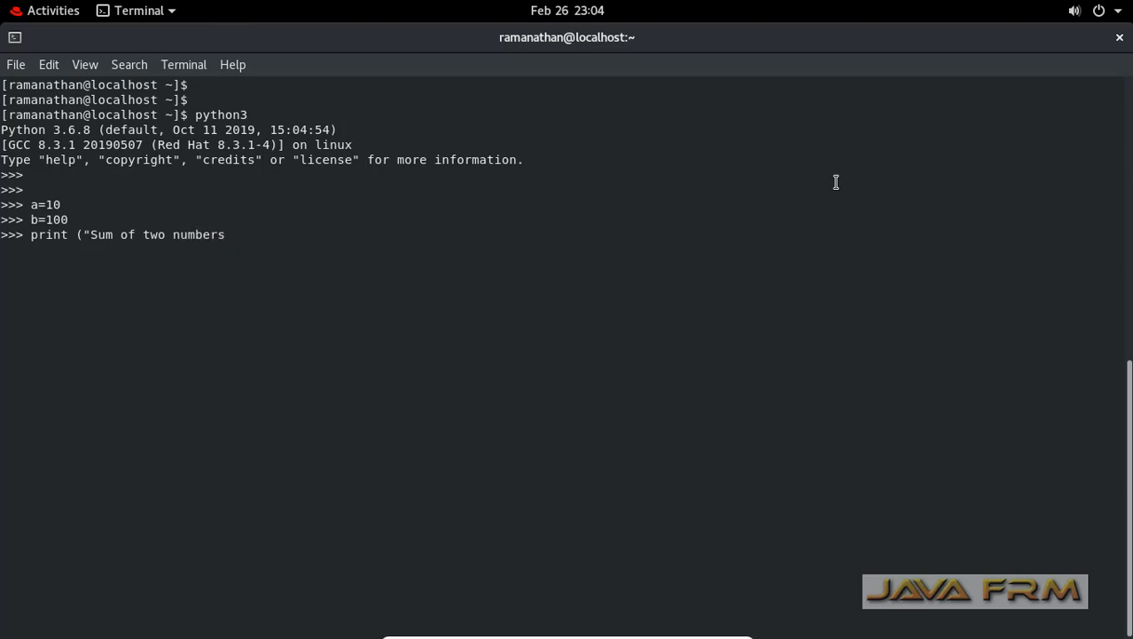
text(is")
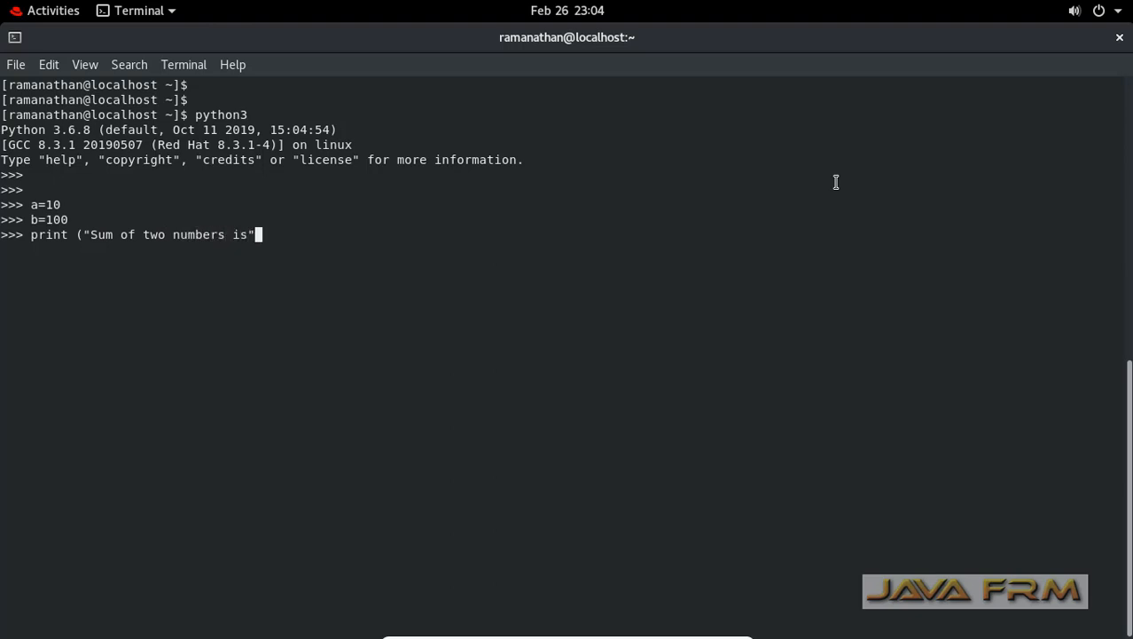
text(, a)
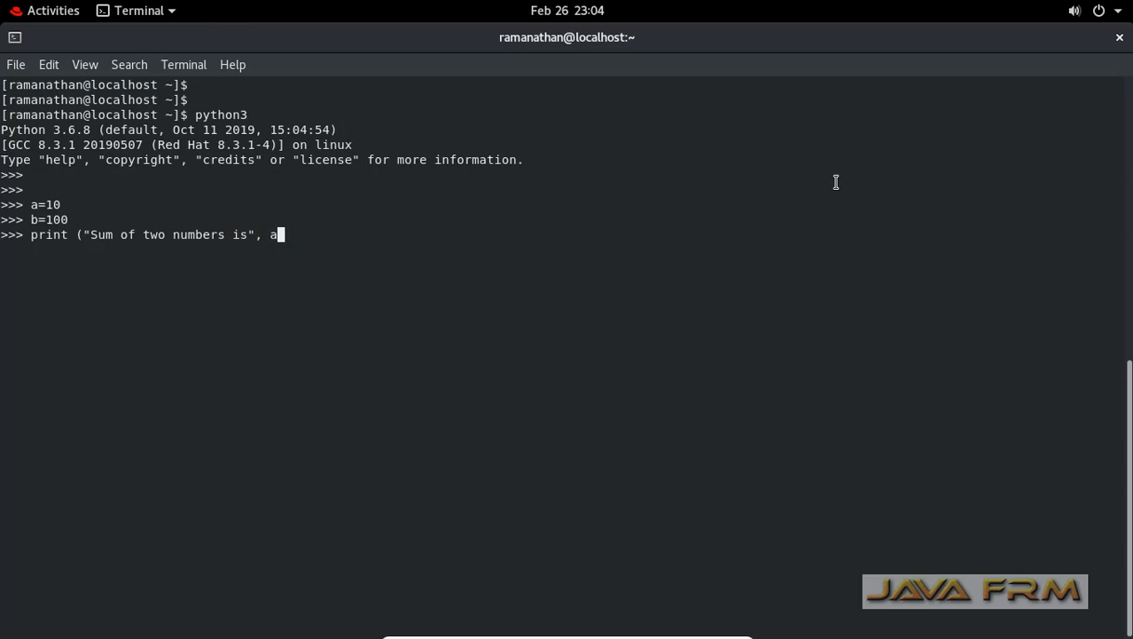
text(+)
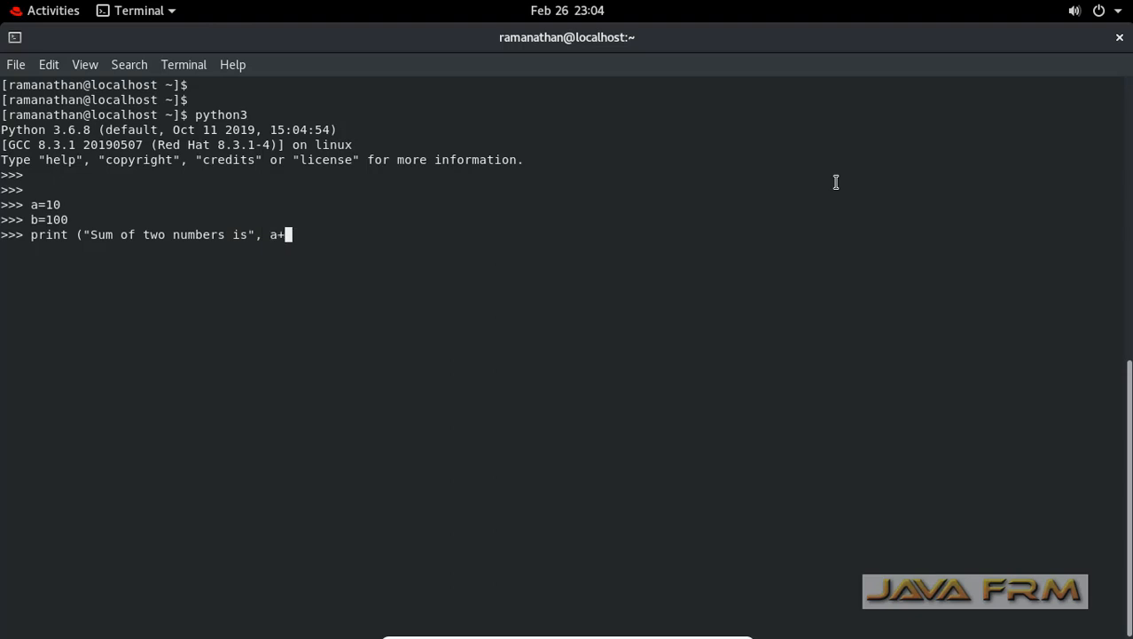
text(b))
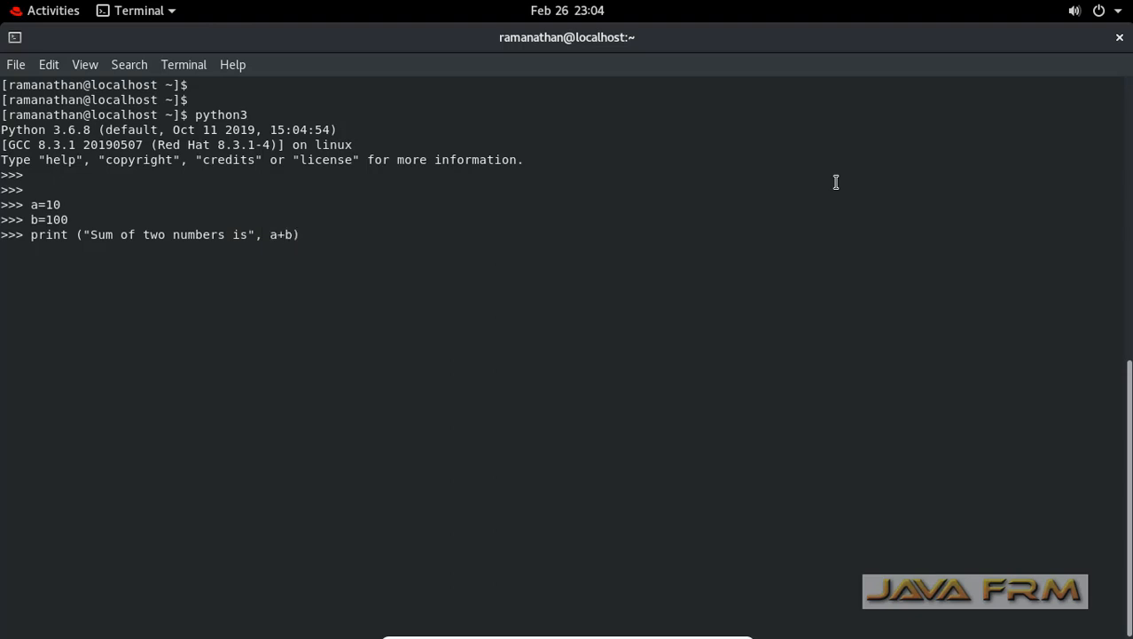
key(Return)
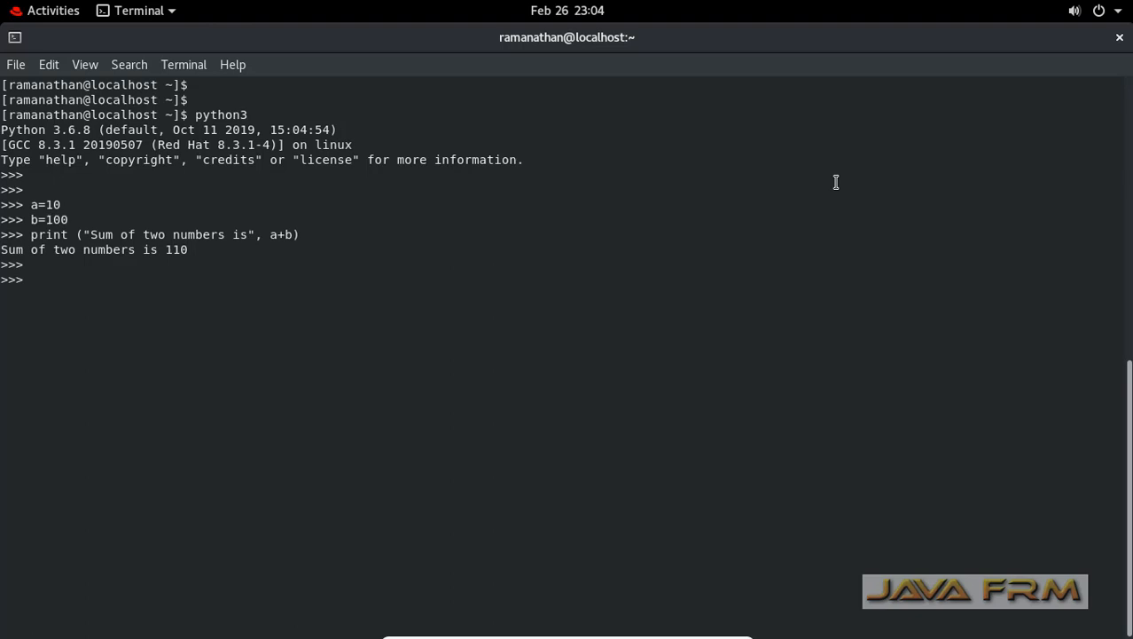
- Define list1 as ['football','volleyball','baseball','basketball','fuseball']
text(l)
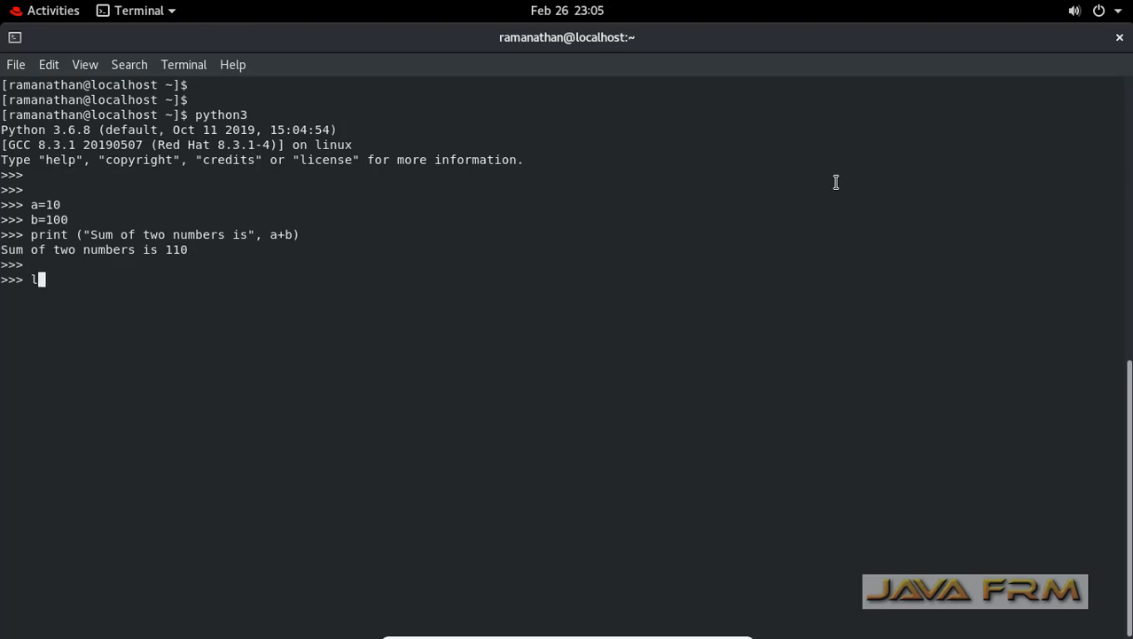
text(ist1)
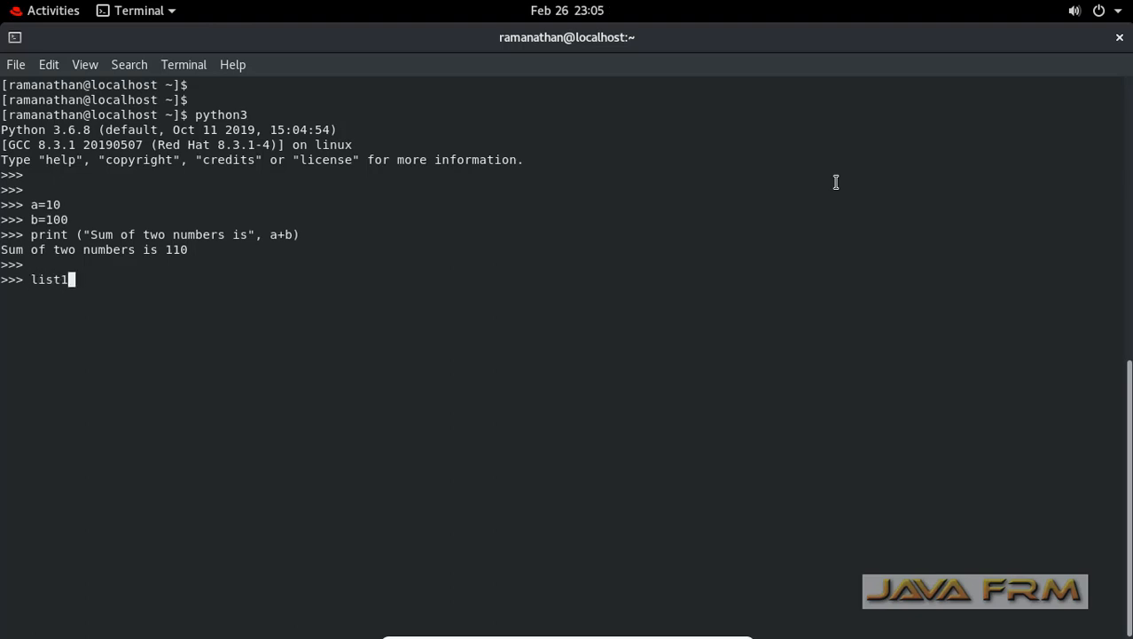
text(=)
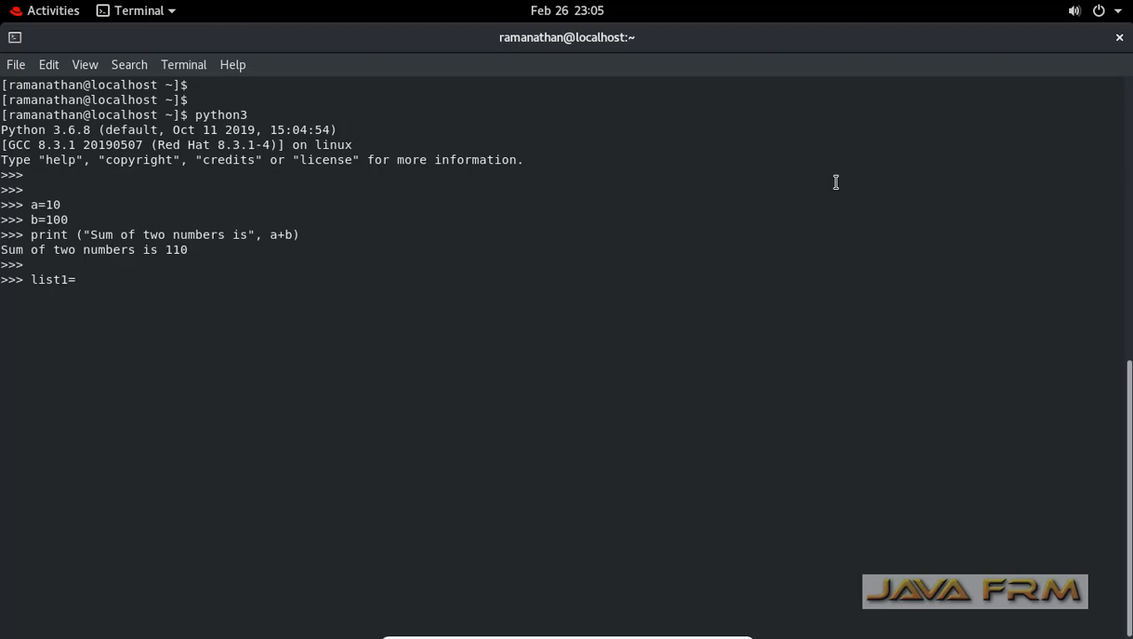
text([)
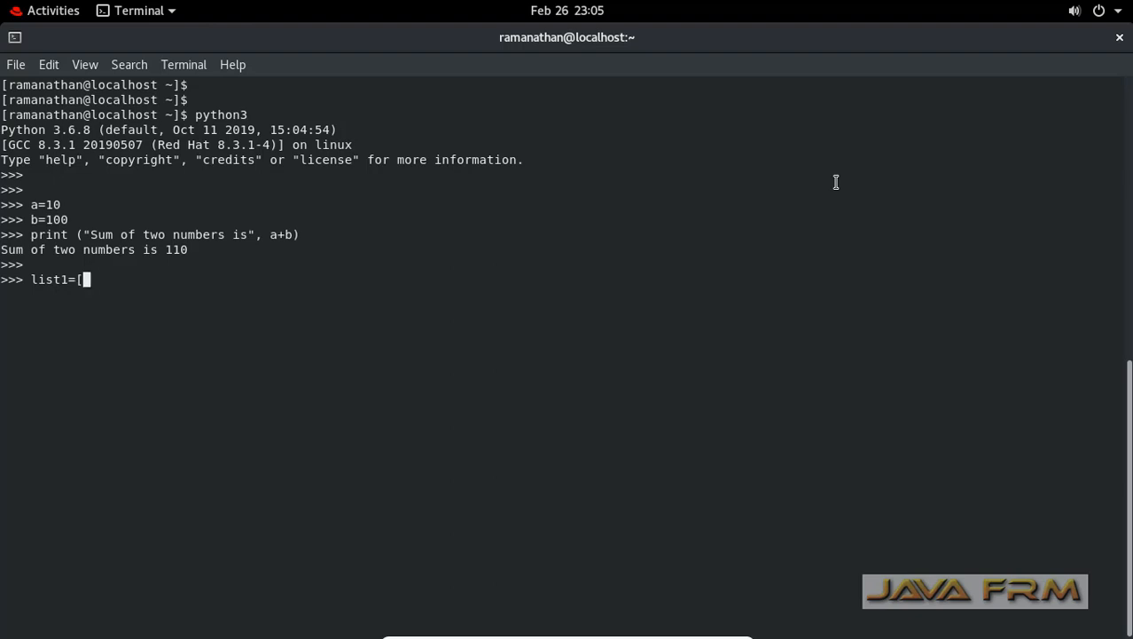
text(['fo)
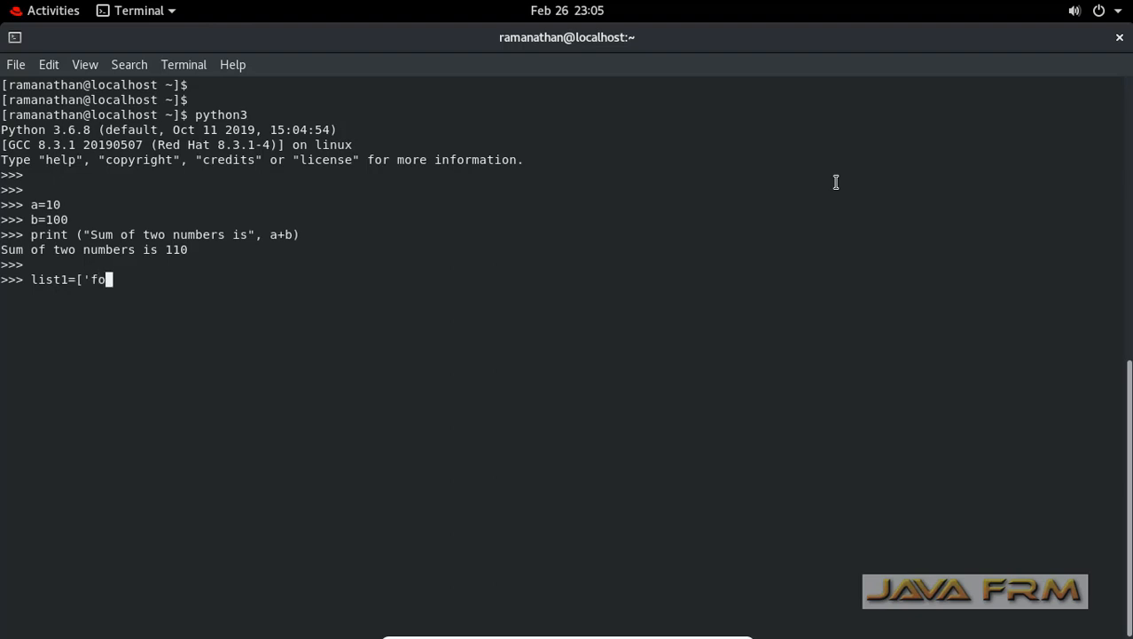
text(otball')
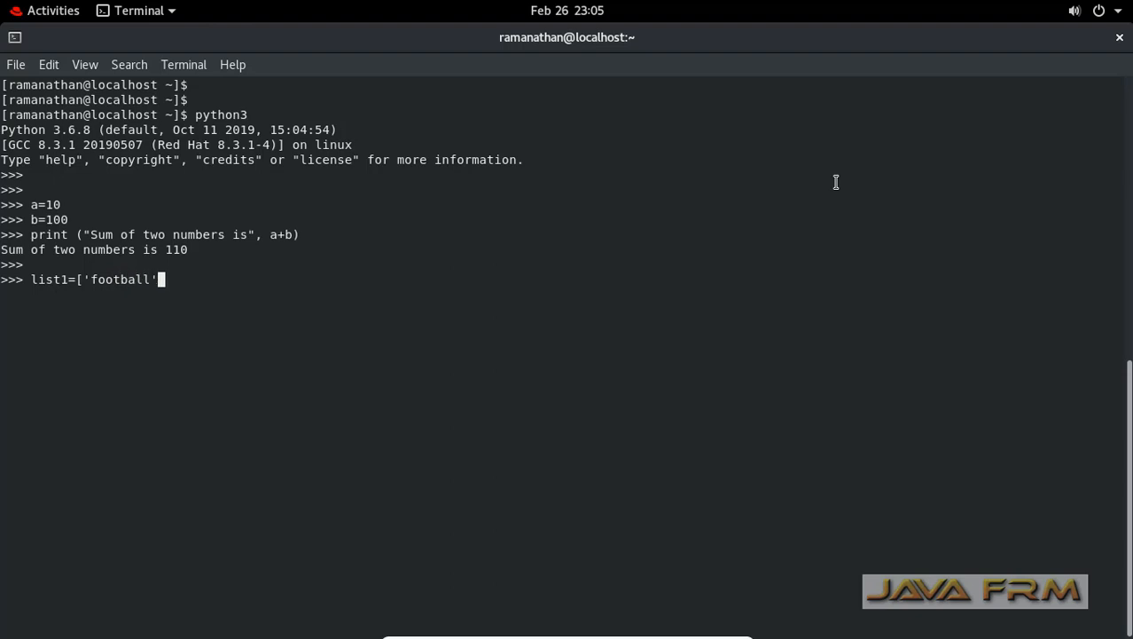
text(,'volleyball','baseball','basketball','fuseball)
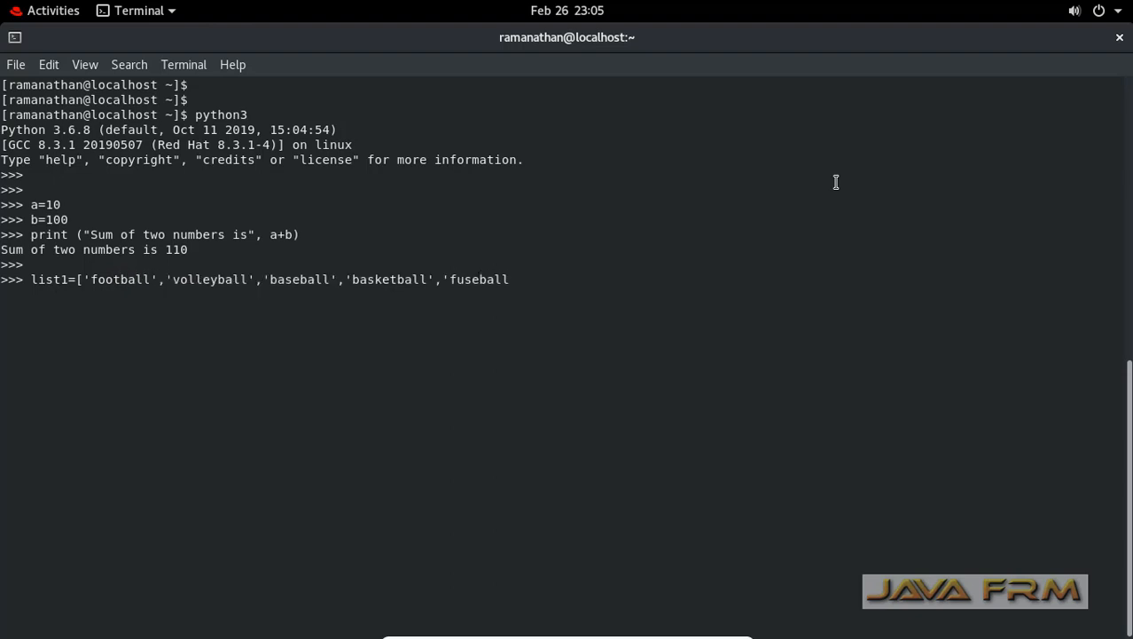
text(')
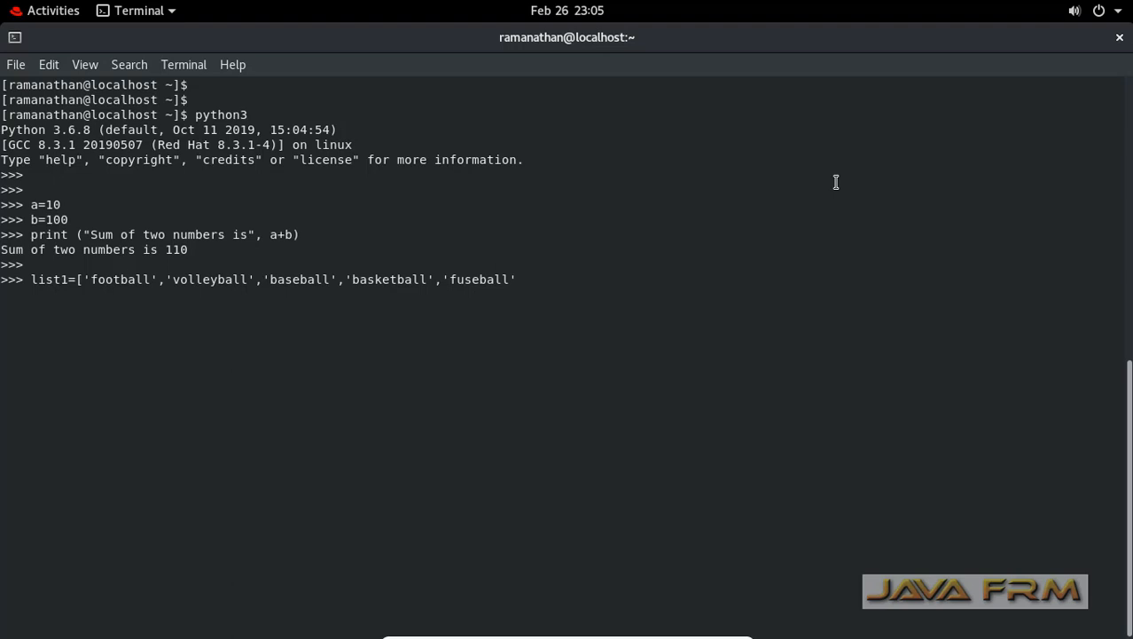
text(])
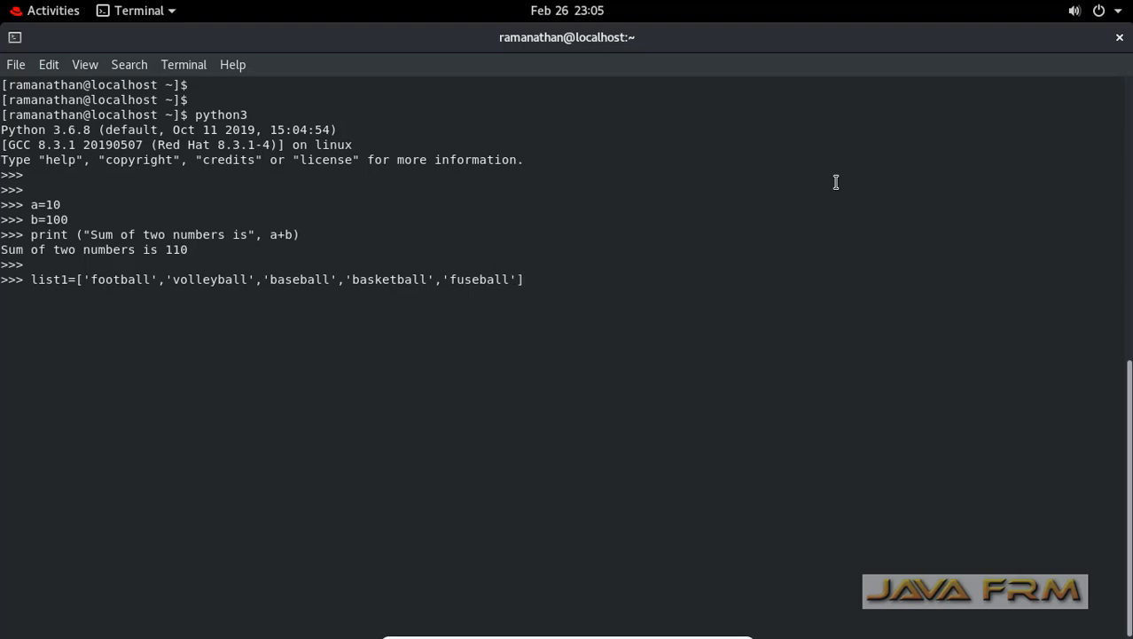
key(Return)
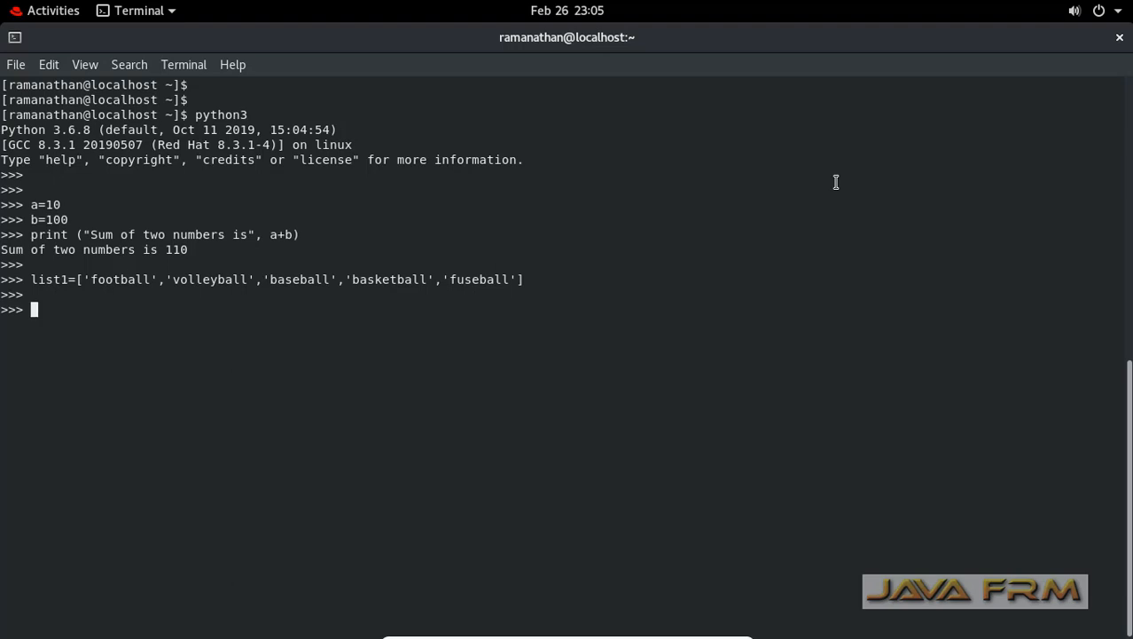
text(print)
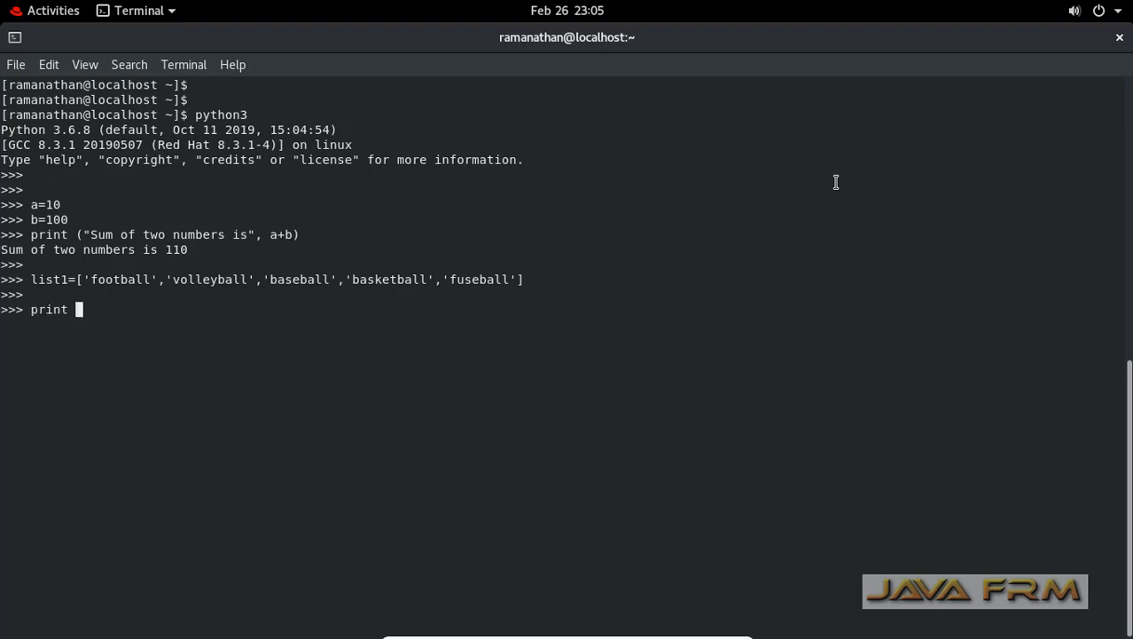
- Print "Values in the List are" with list1[0:4], listing football through basketball
text(()
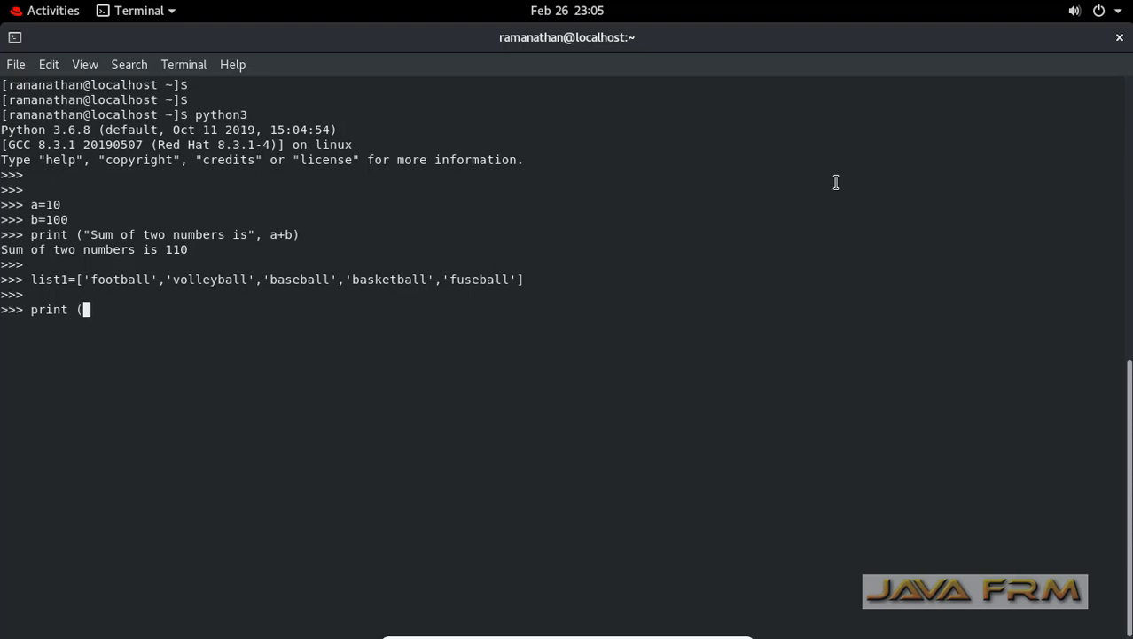
text("Va)
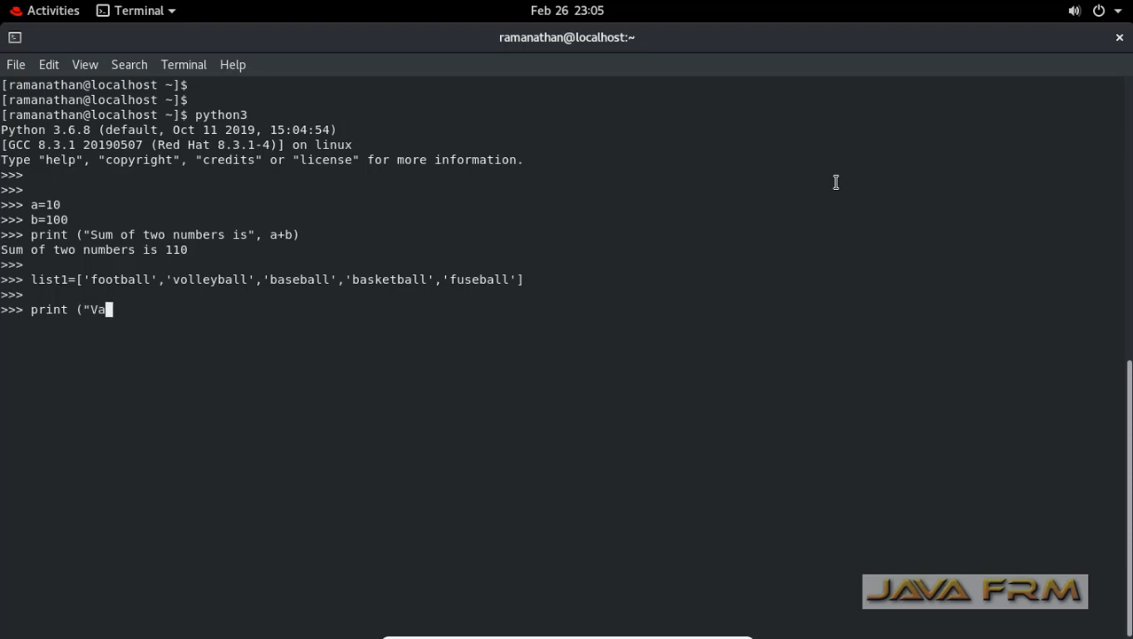
text(lues in the)
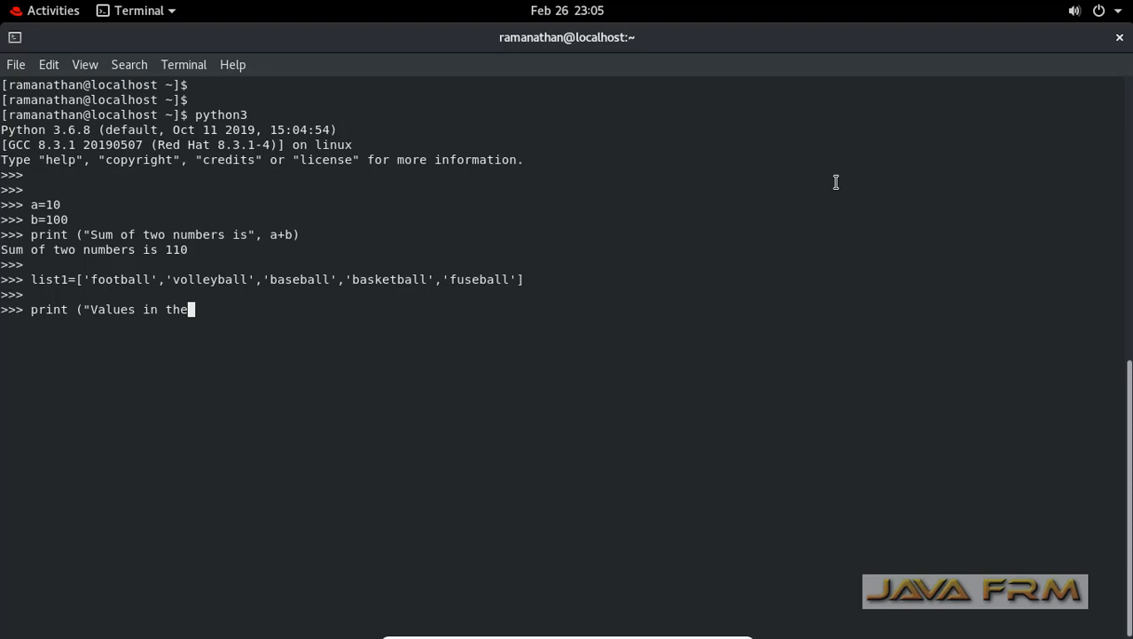
text(List are)
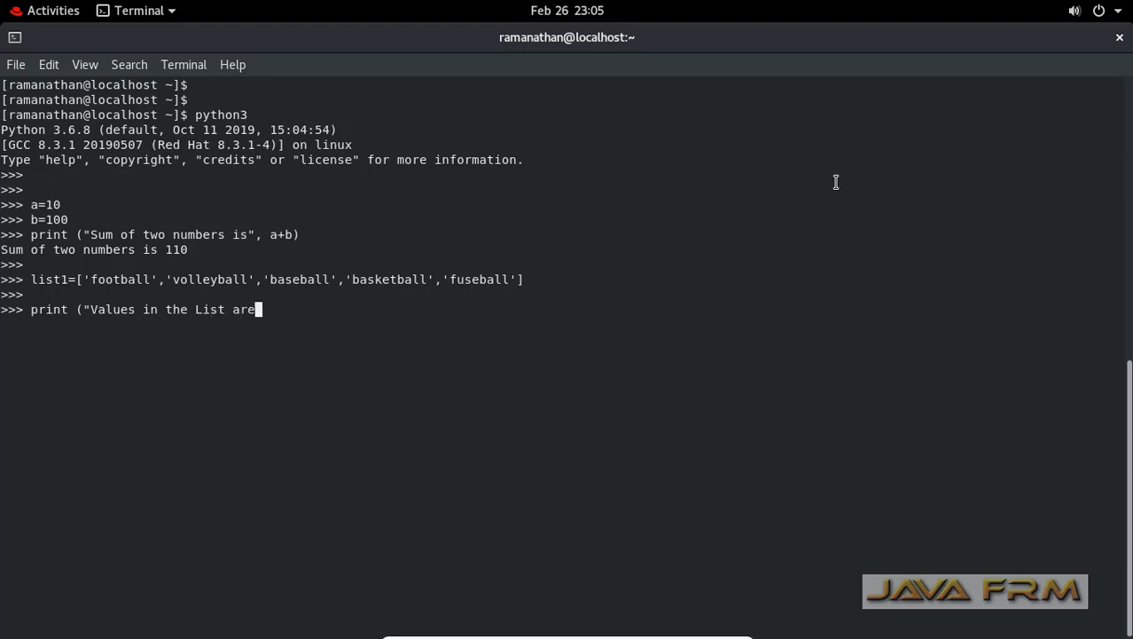
text(")
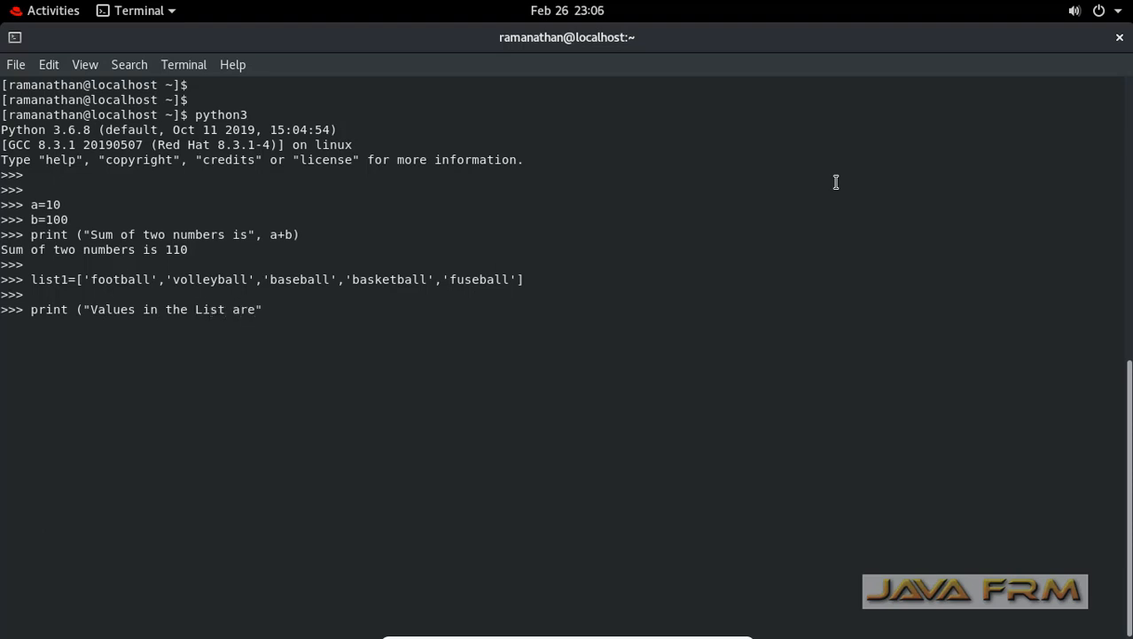
text(,)
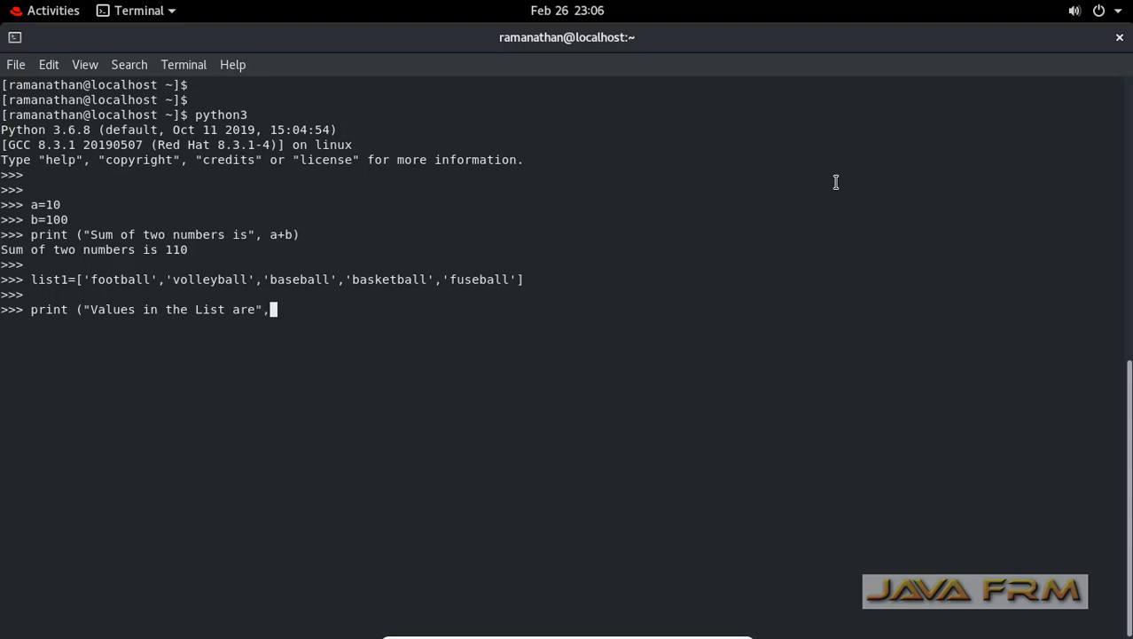
text(list)
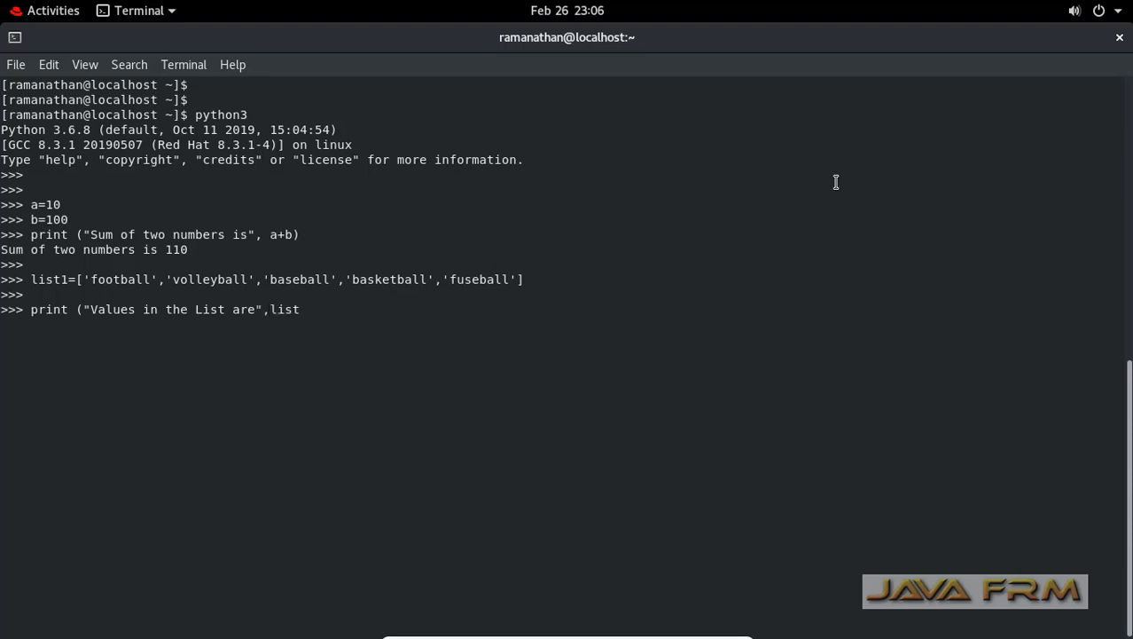
text(1)
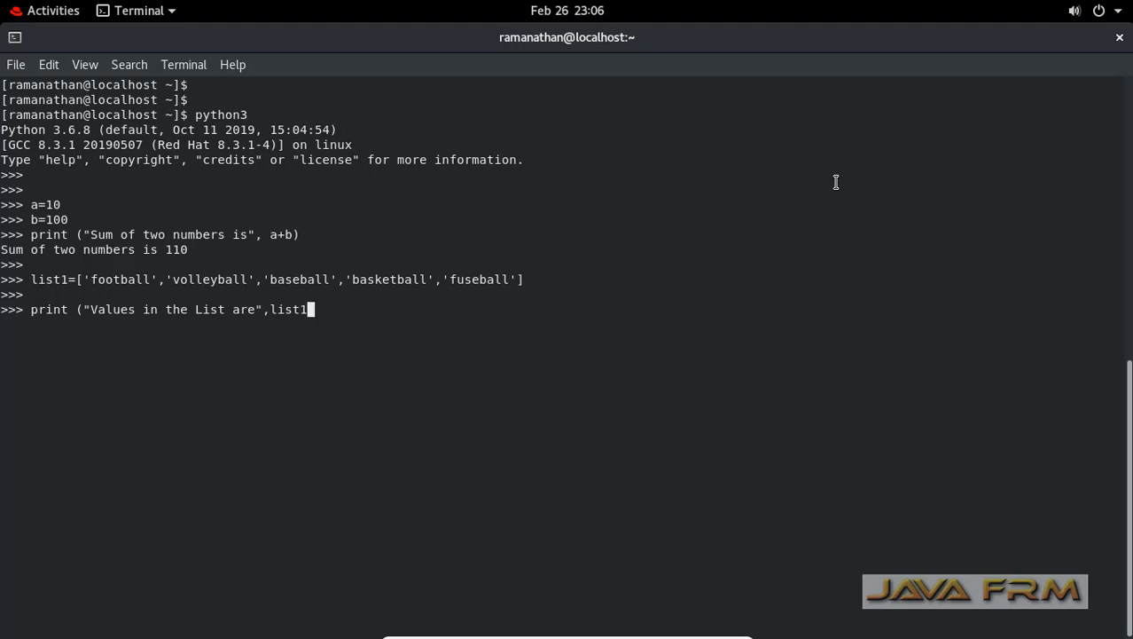
text([)
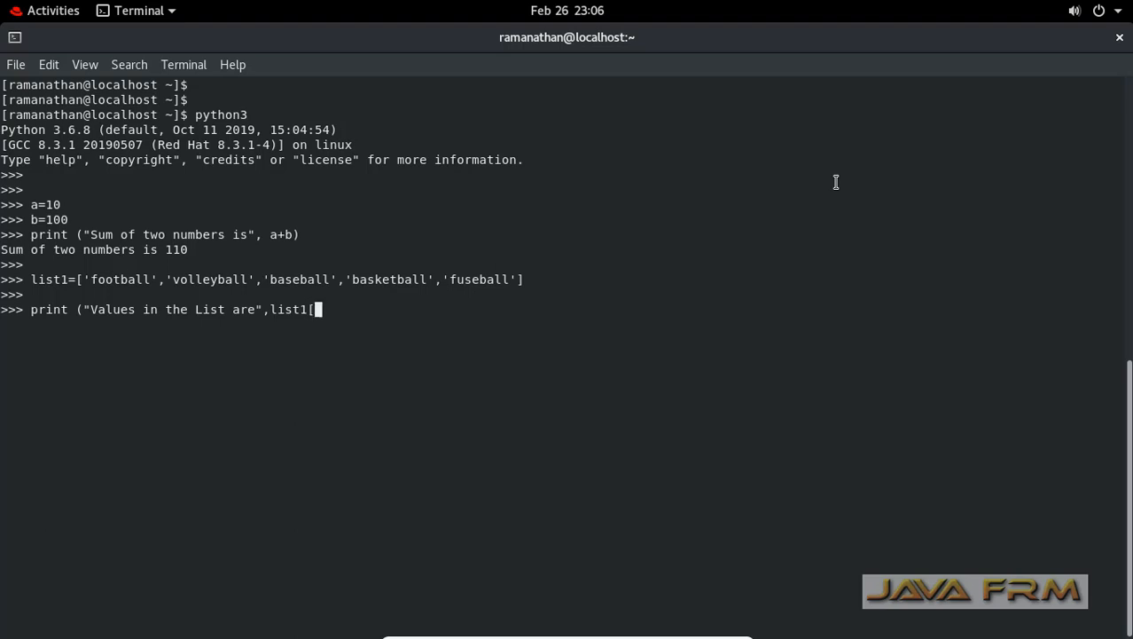
text(0:)
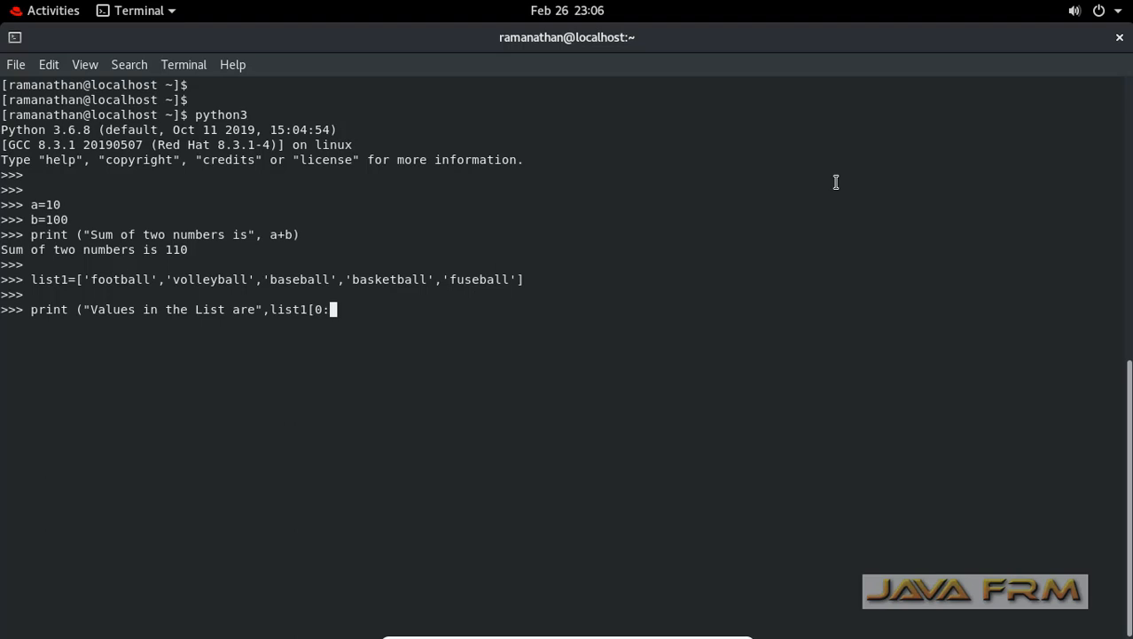
text(4)
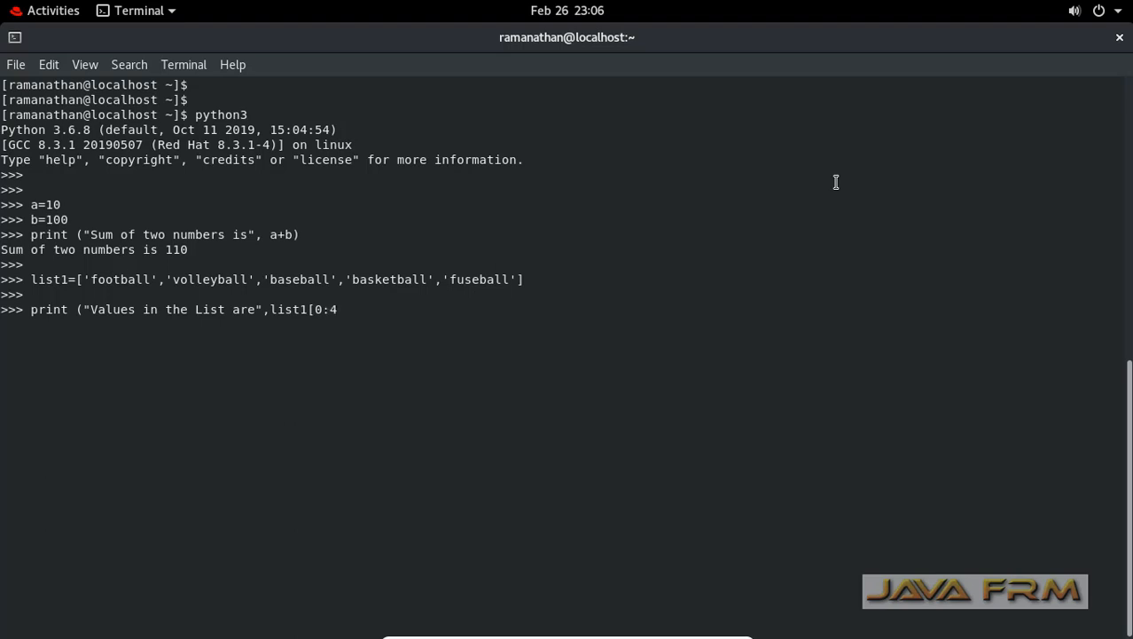
text(])
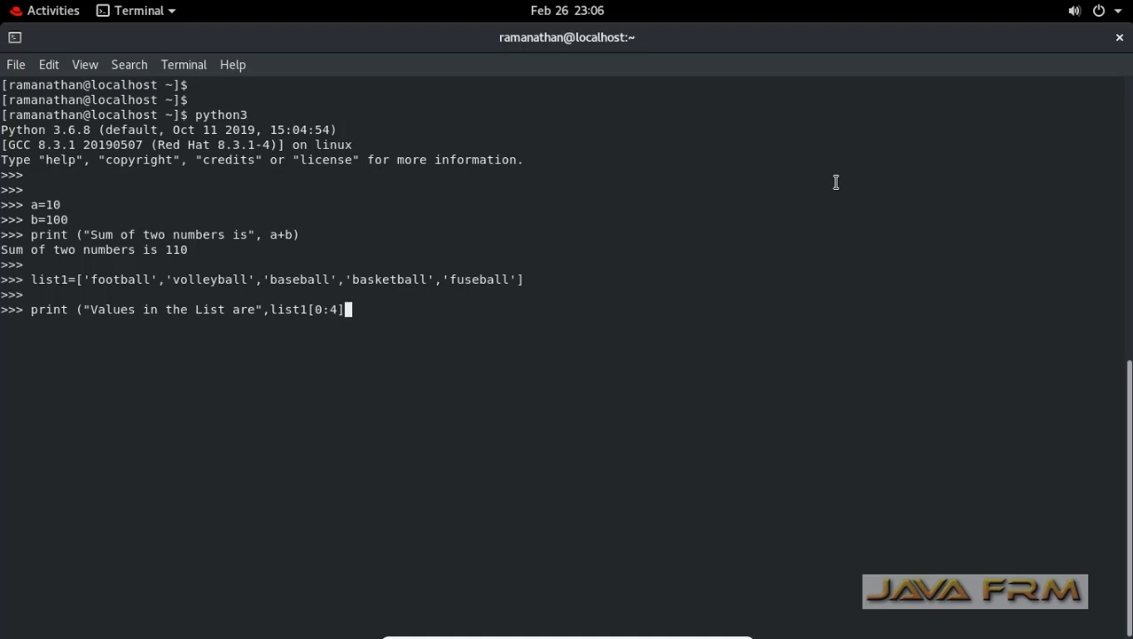
text())
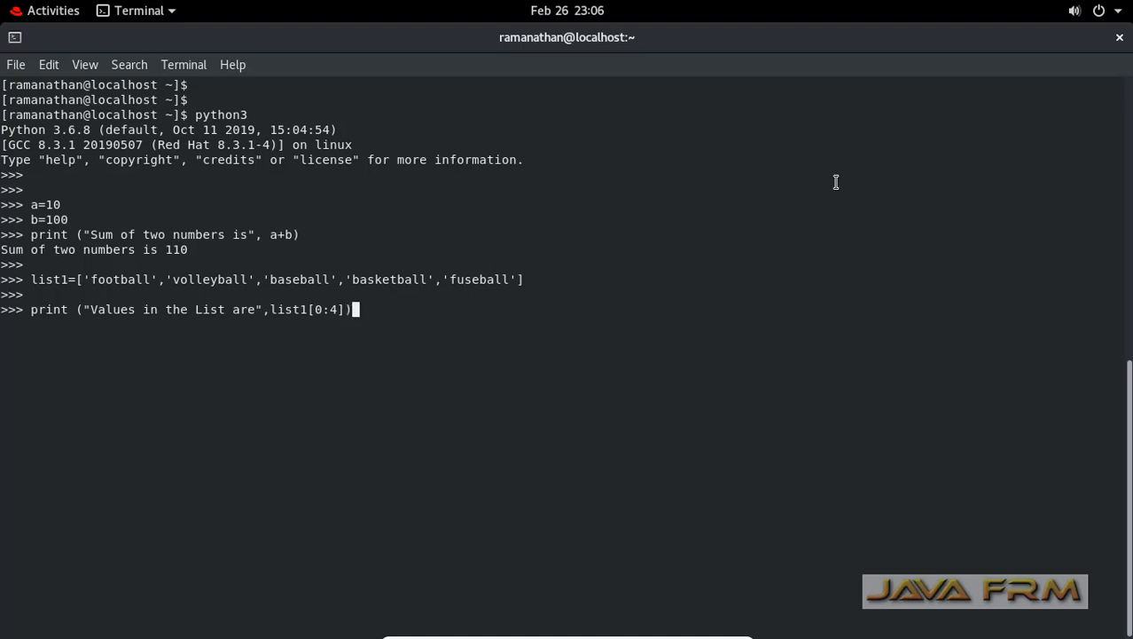
key(Return)
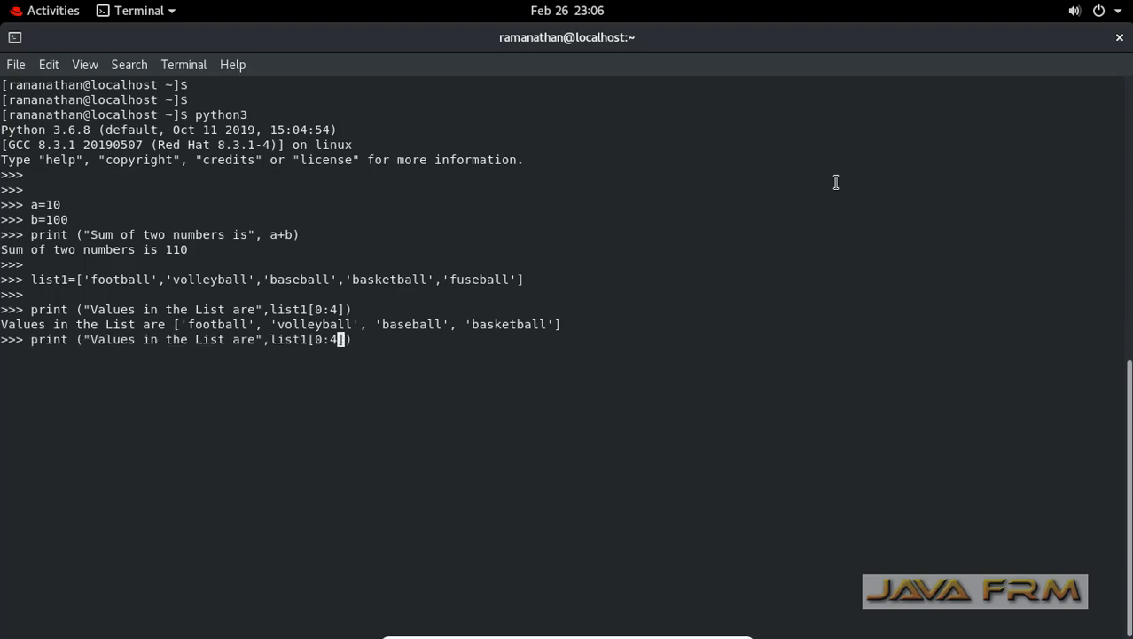
- Print all five sports with list1[0:5], then exit() to the bash prompt
text(5)
key(Return)
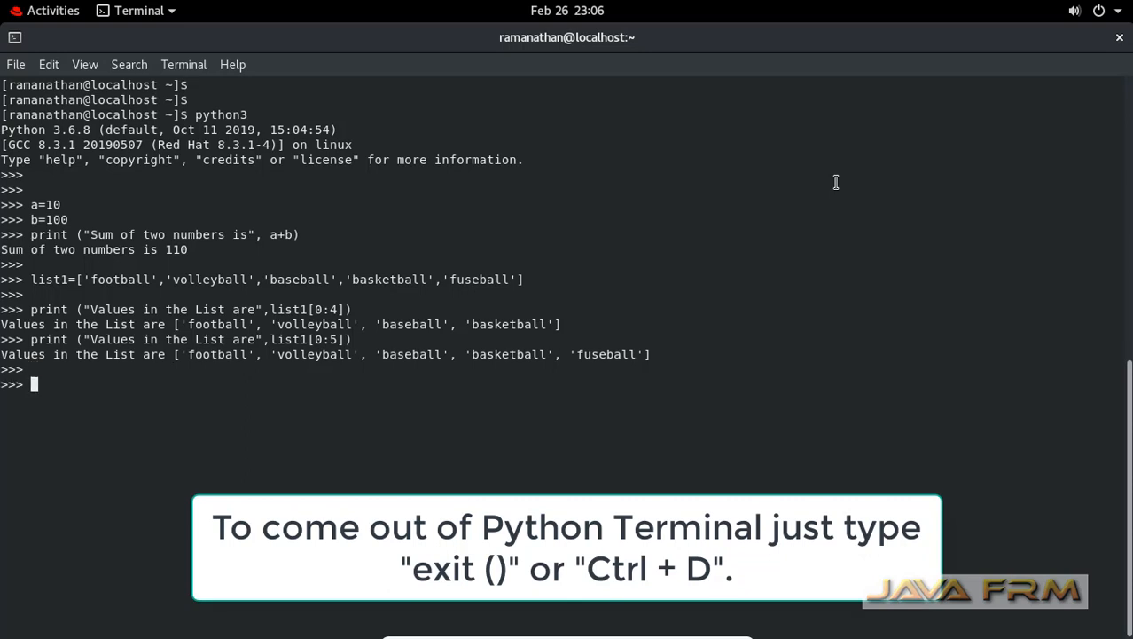
text(exit)
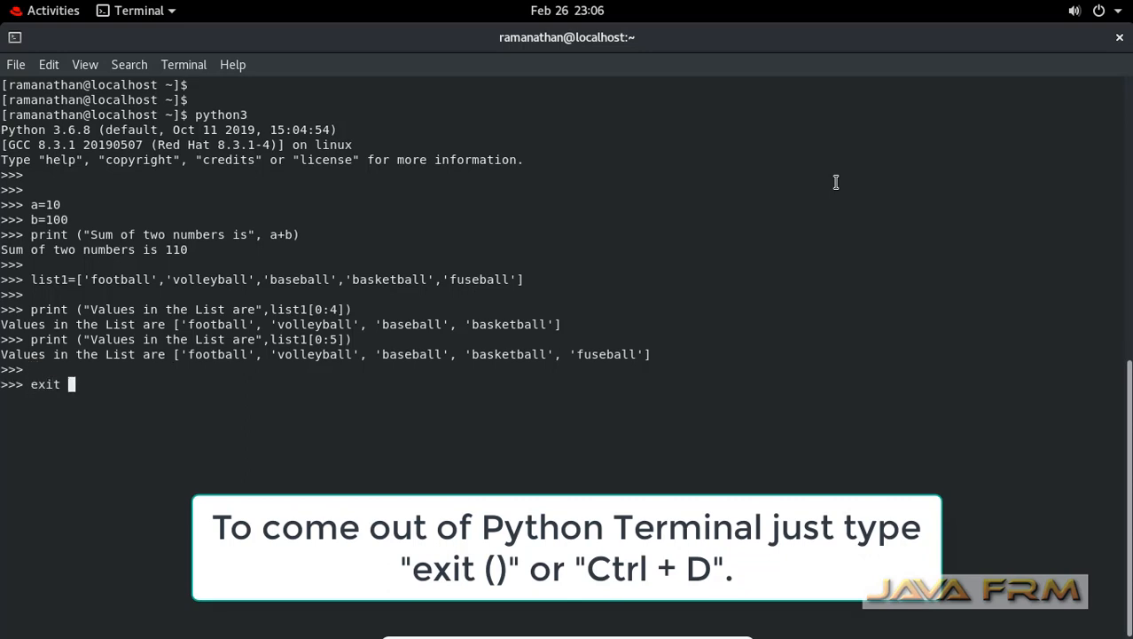
key(Return)
text(gedit)
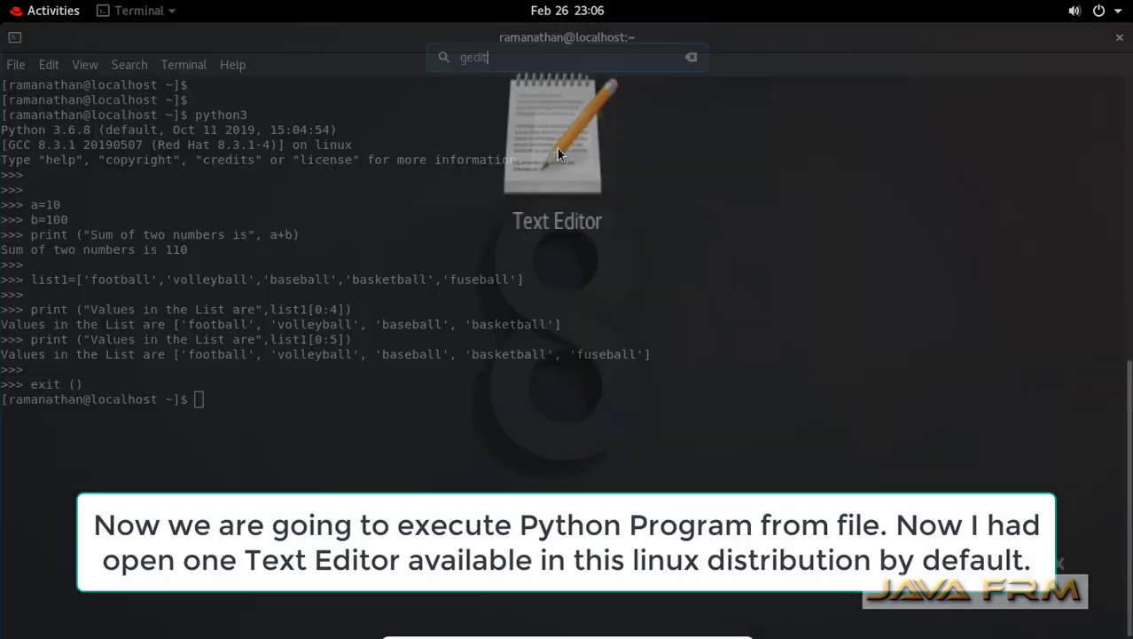
- Open Text Editor and enter the Python statements, starting with the Red Hat welcome print
click(557, 142)
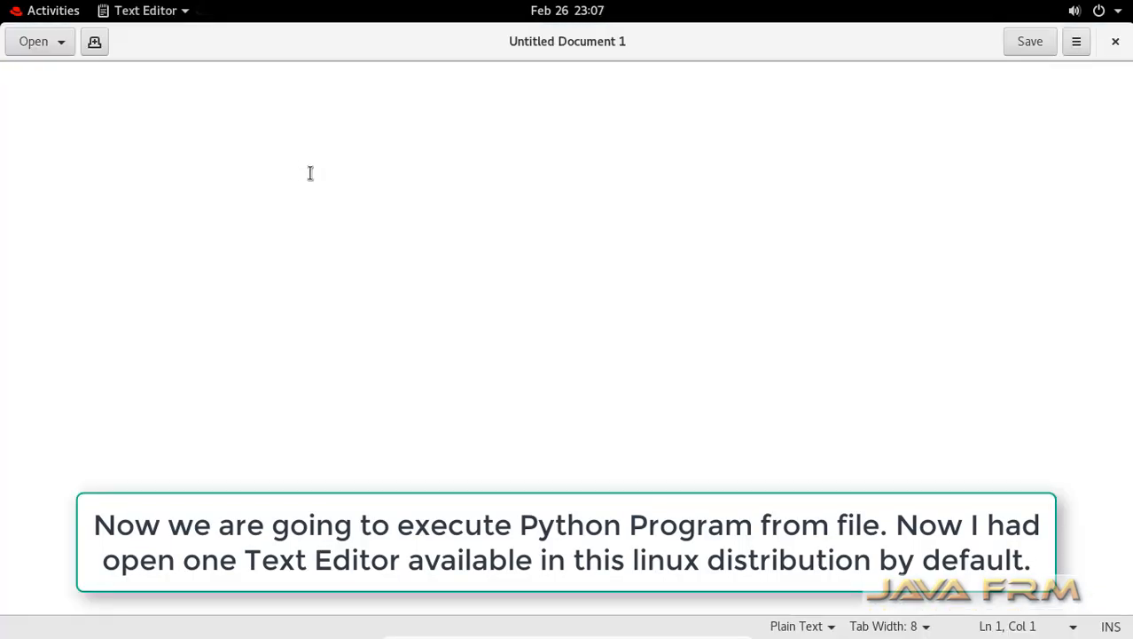
text(print ("Welcome to Python 3 on Red hat Enterprise Linux 8"))
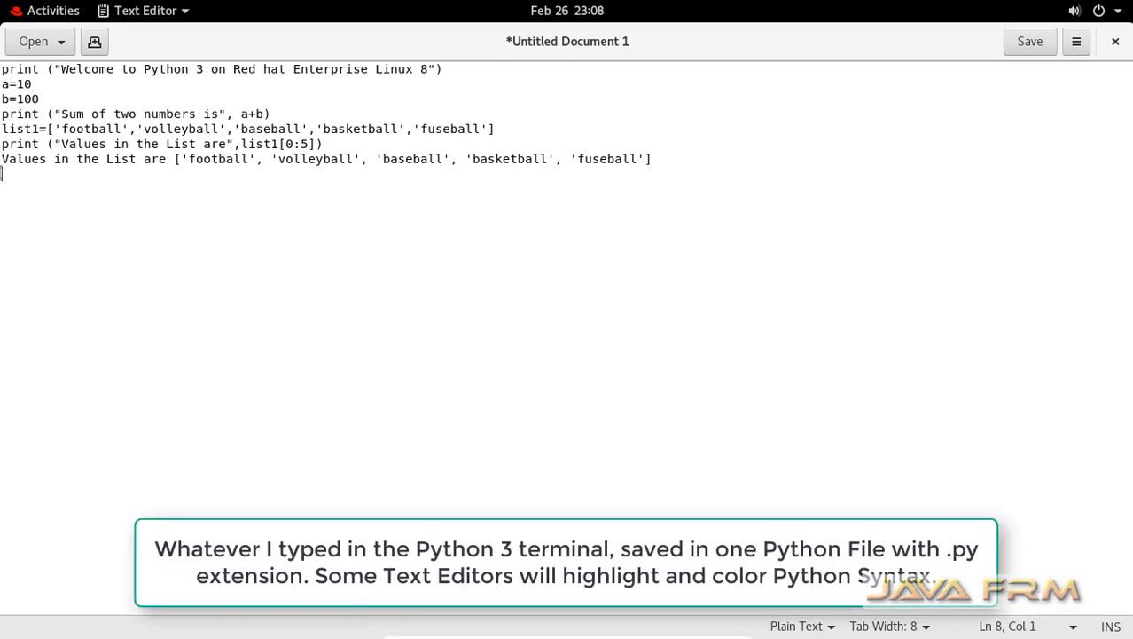
mouse_move(37, 83)
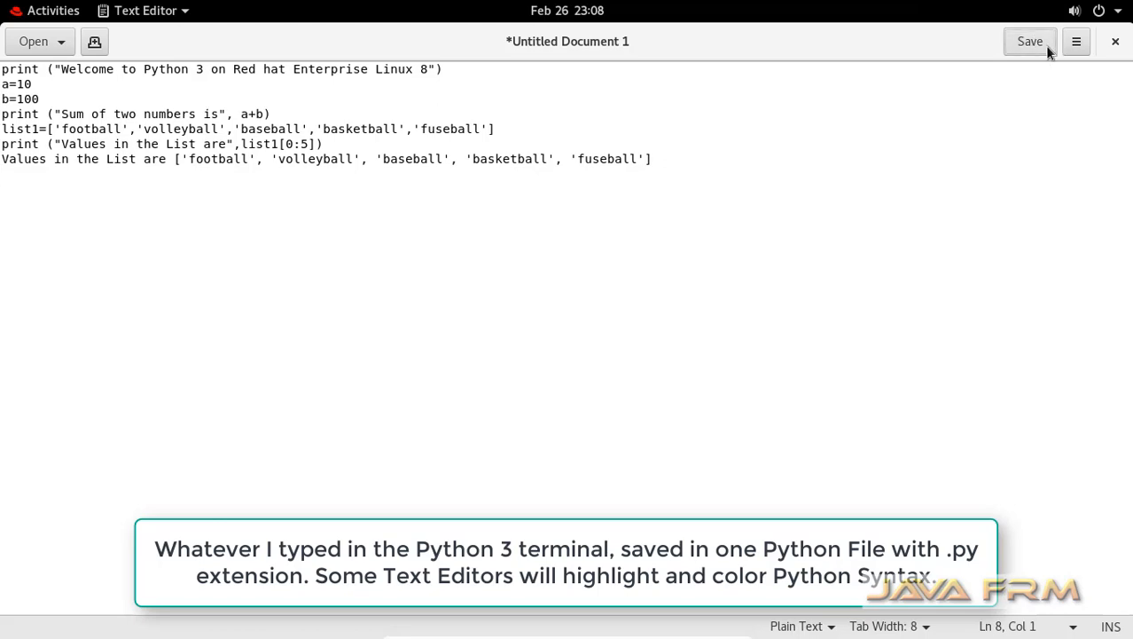
- Save the script as python3example.py, remove the stray output line, and save again
click(1030, 41)
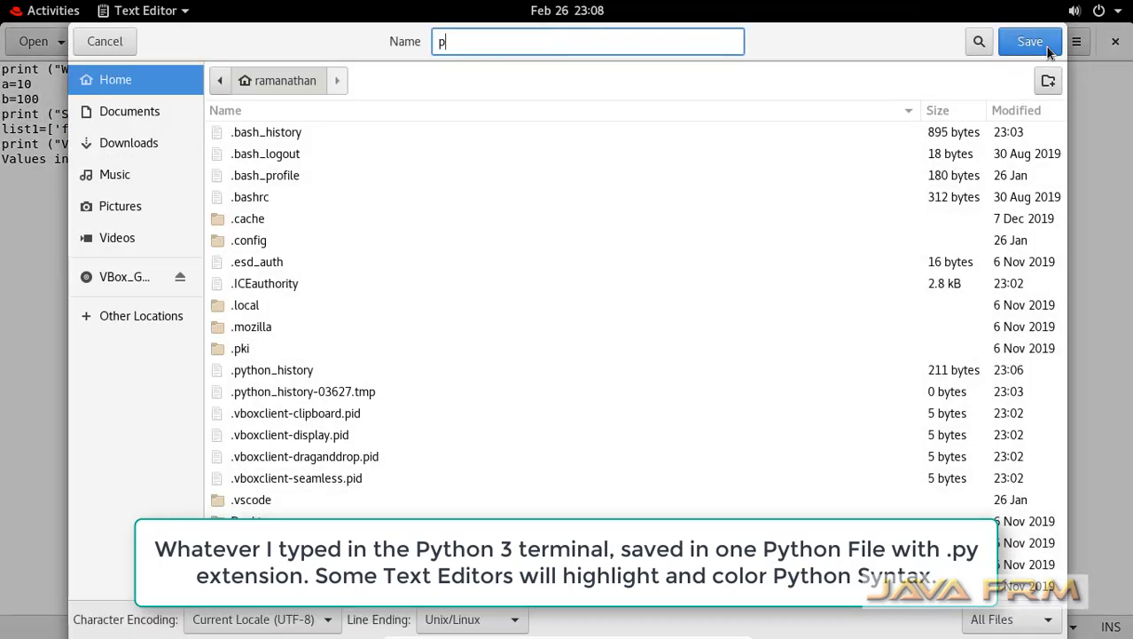
text(ython3)
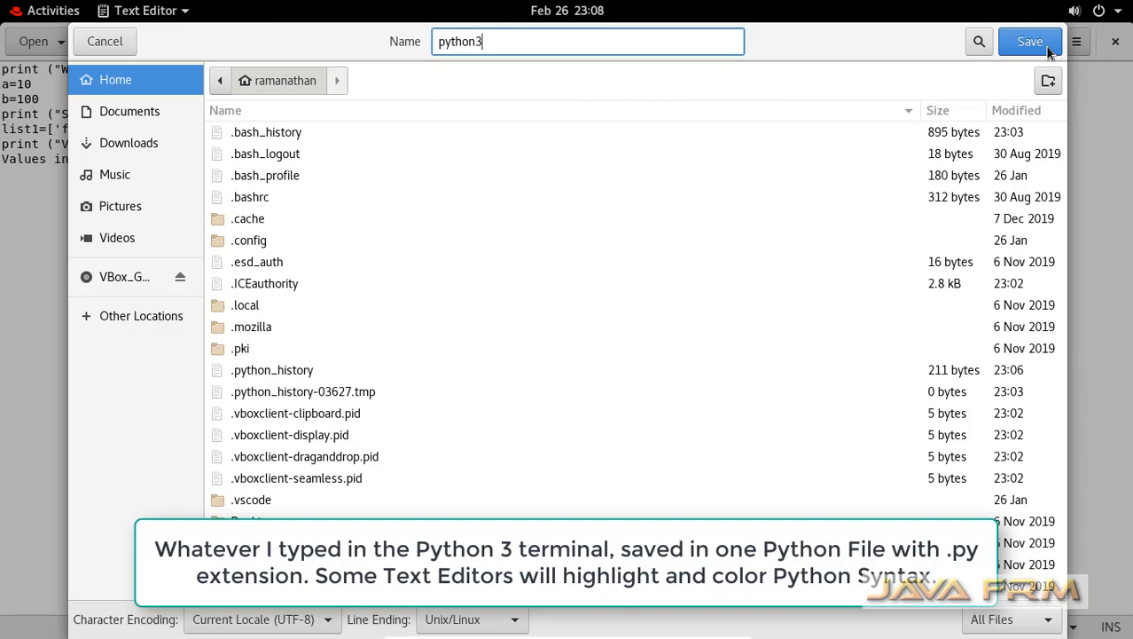
text(example.p)
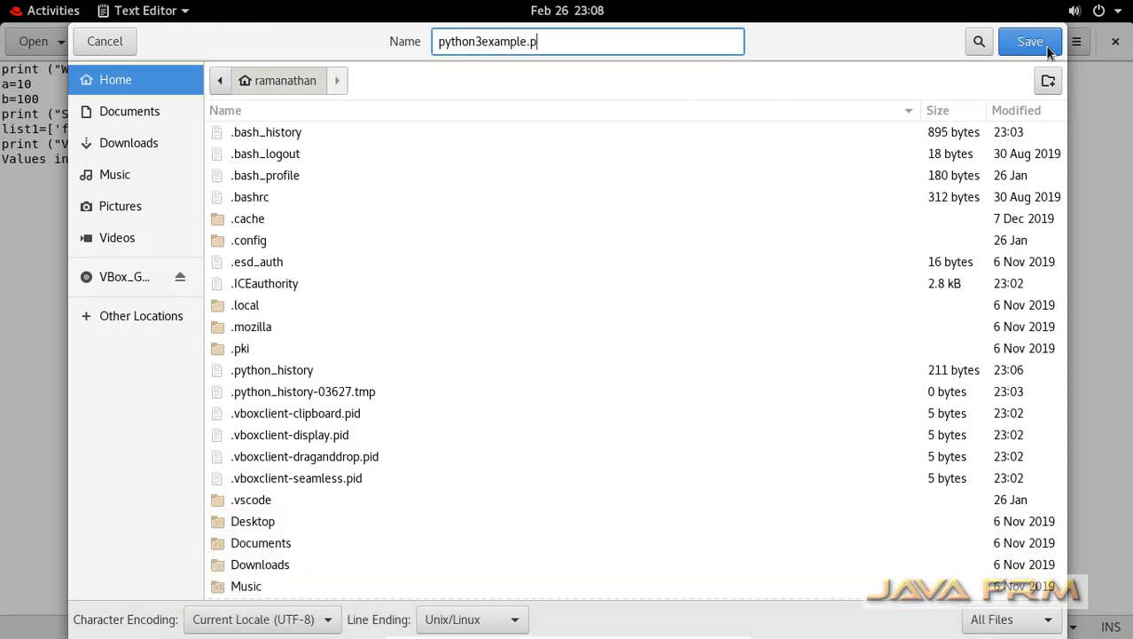
click(1029, 42)
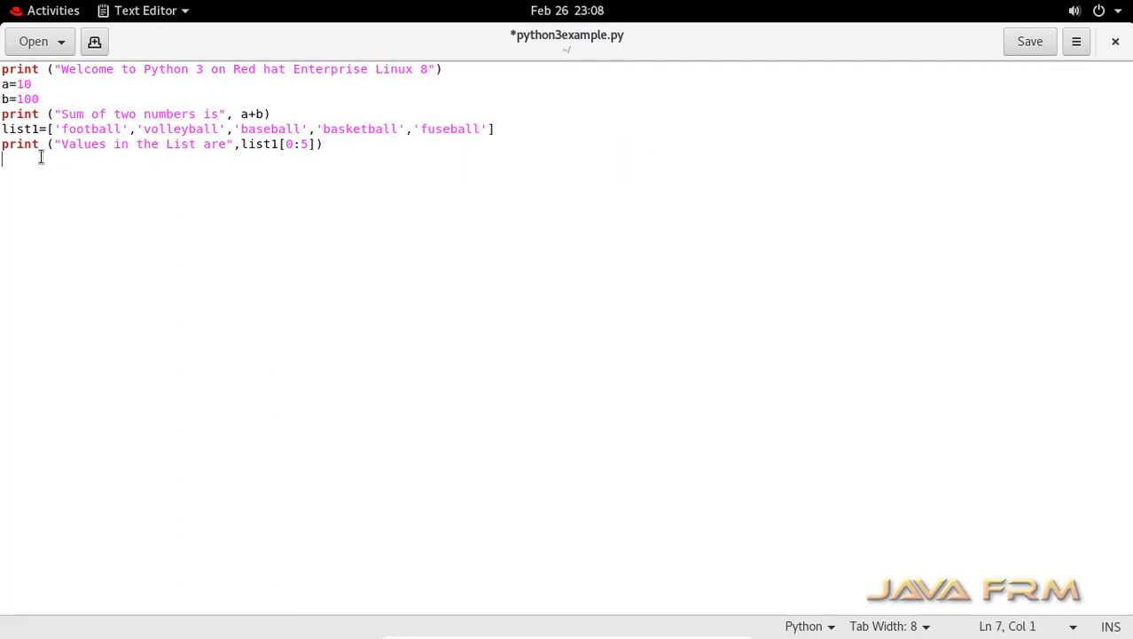
click(1029, 41)
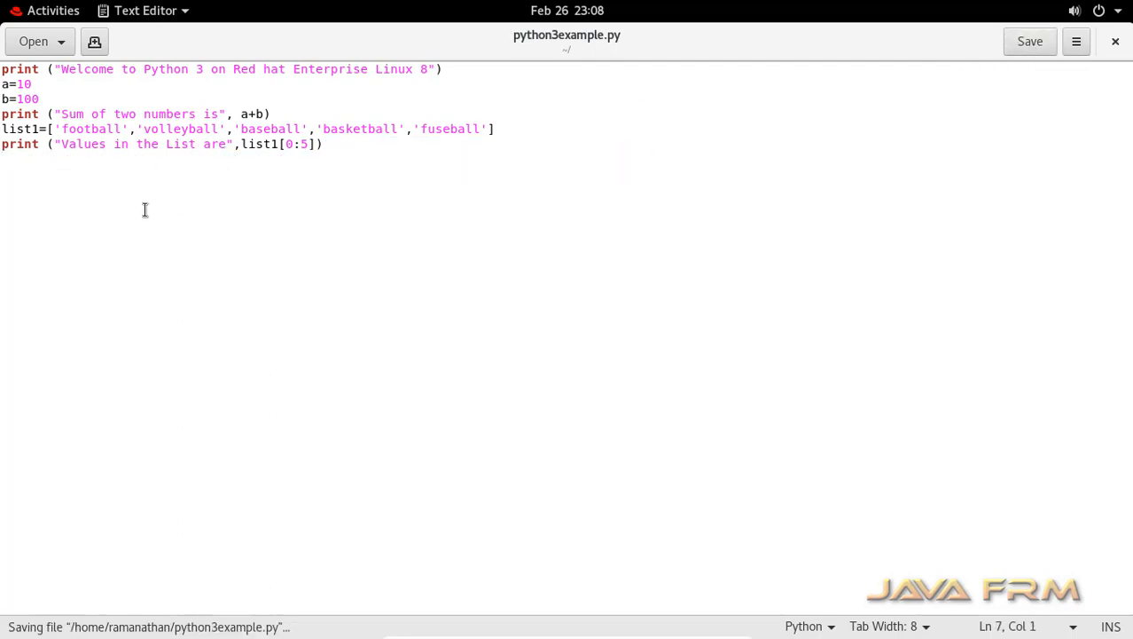
mouse_move(353, 165)
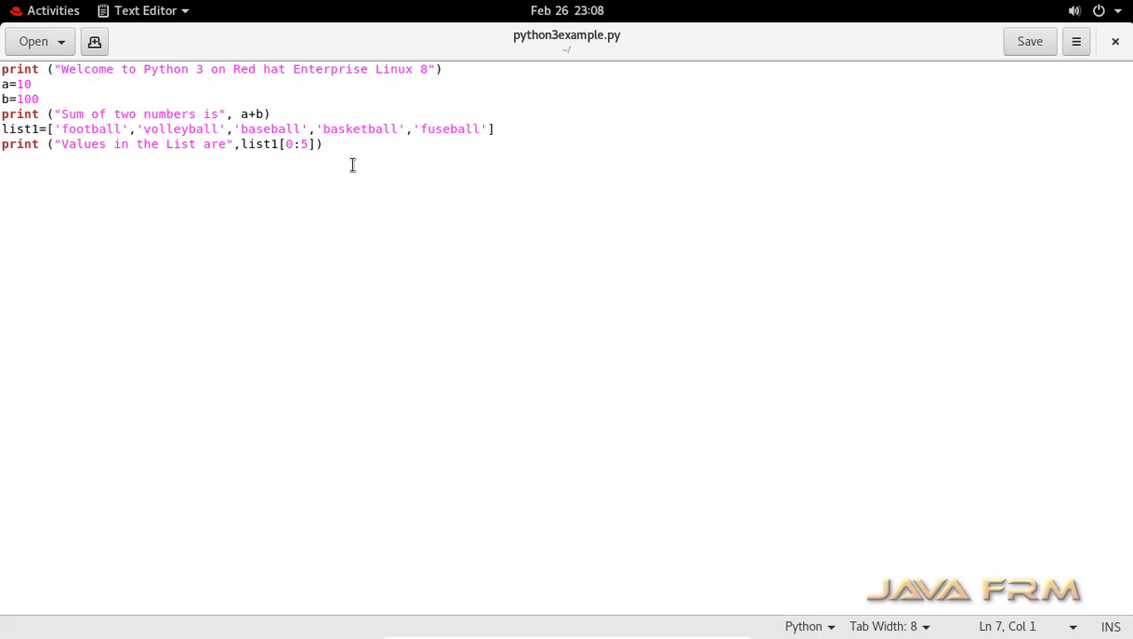
mouse_move(1114, 49)
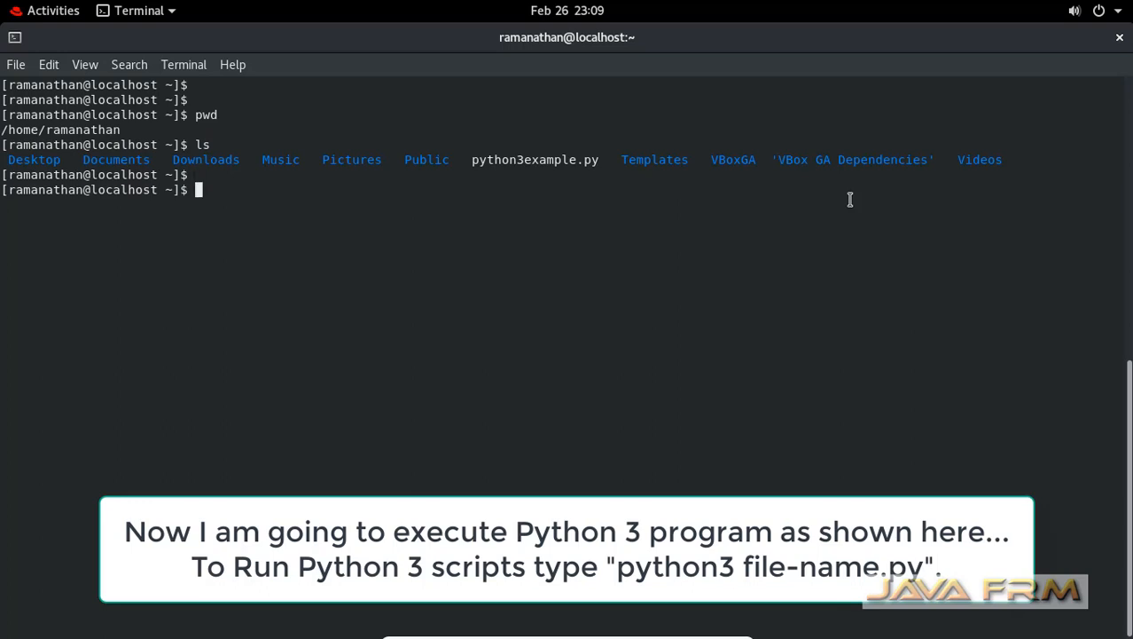
- Run python3 python3example.py, printing the welcome line, sum 110 and five sports
text(python)
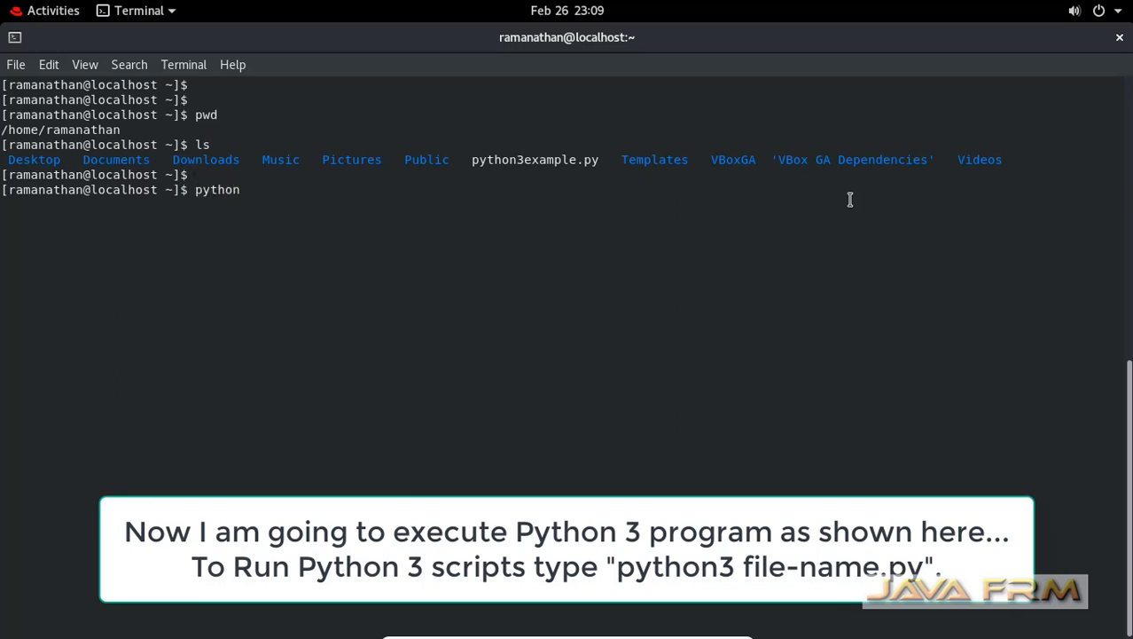
text(3 python)
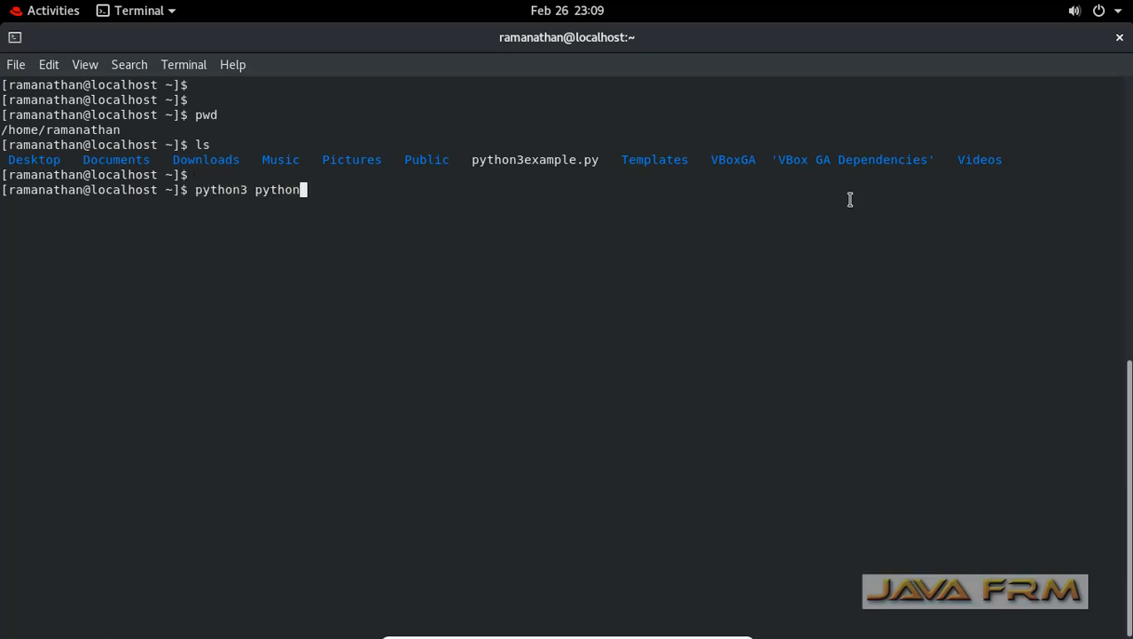
key(Return)
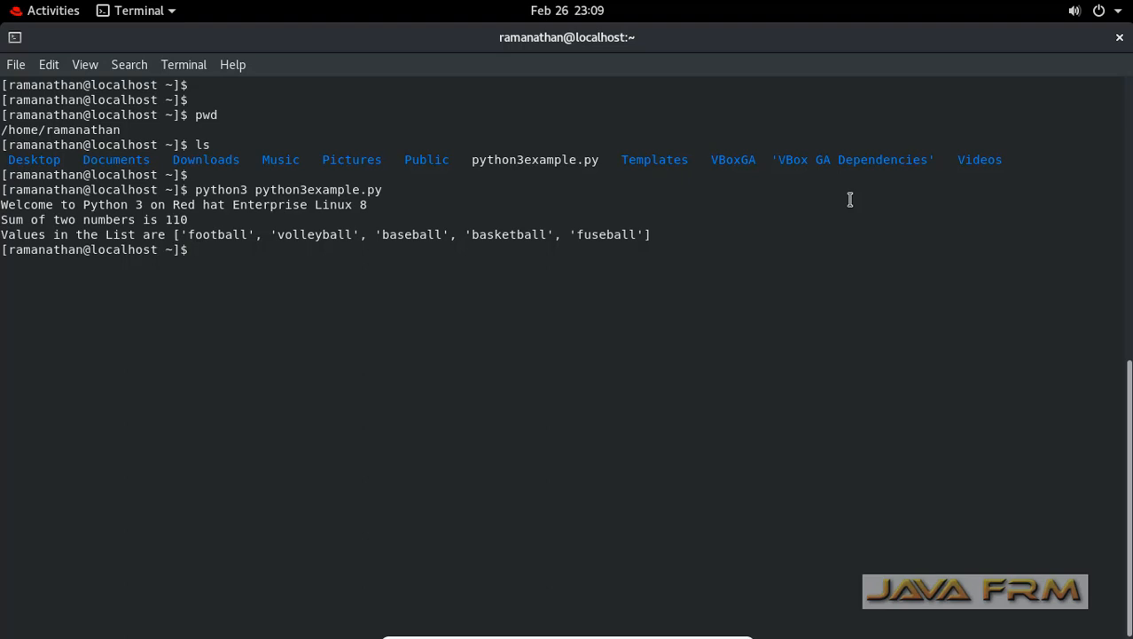
mouse_move(312, 130)
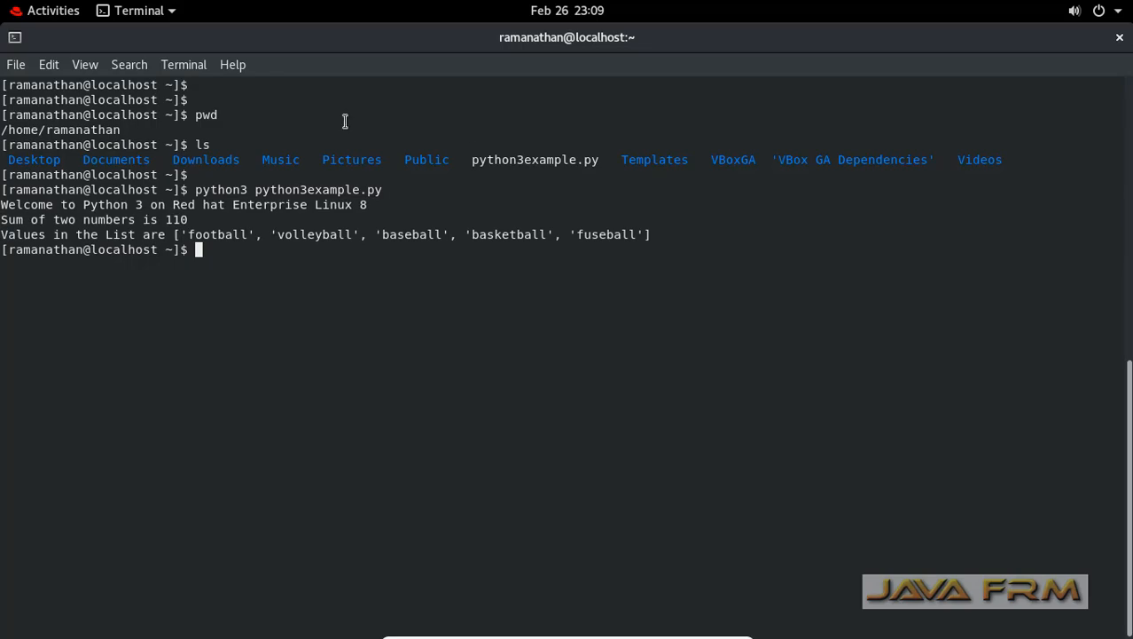
- Close the GNOME Terminal window, leaving the empty RHEL 8 desktop
click(52, 10)
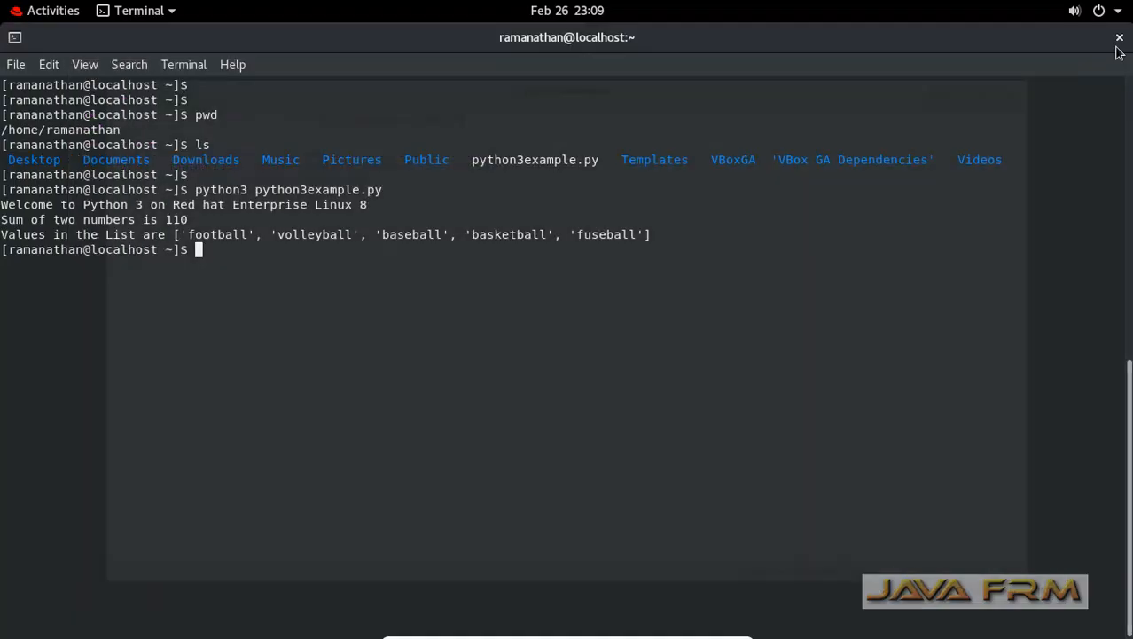
click(1120, 38)
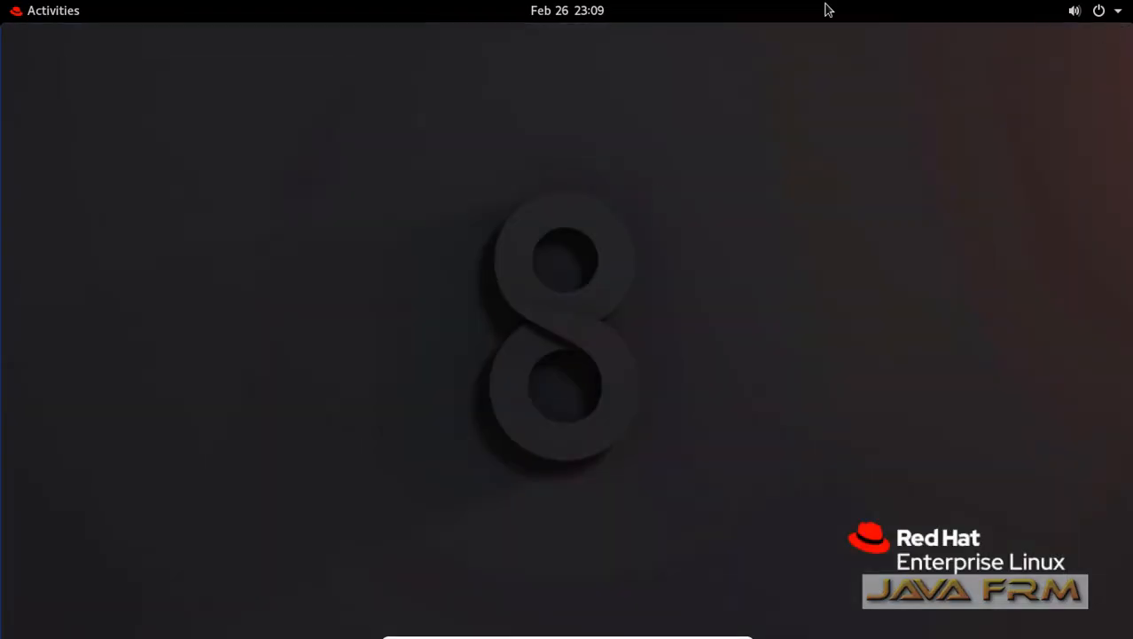